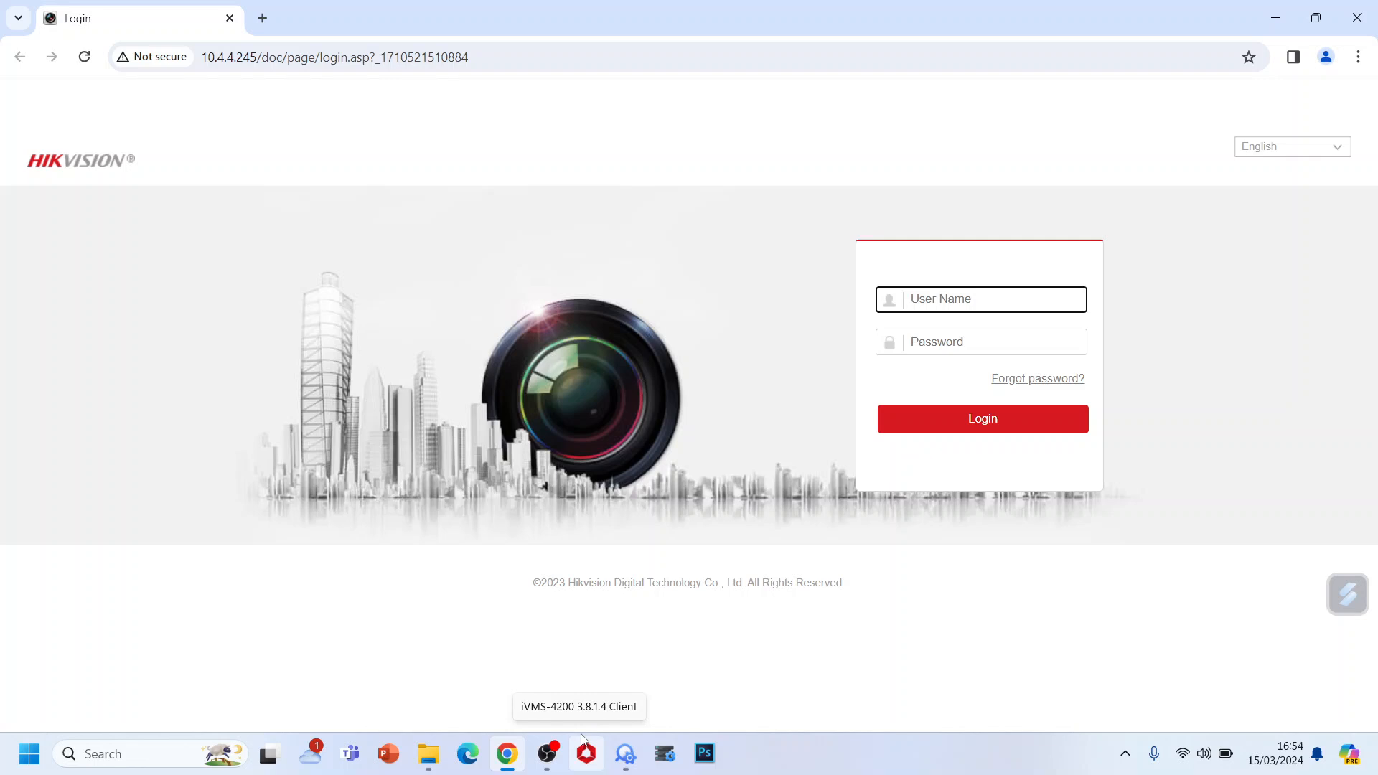
# Step: Log in to the camera with the user name and password to reach Live View
pyautogui.click(981, 299)
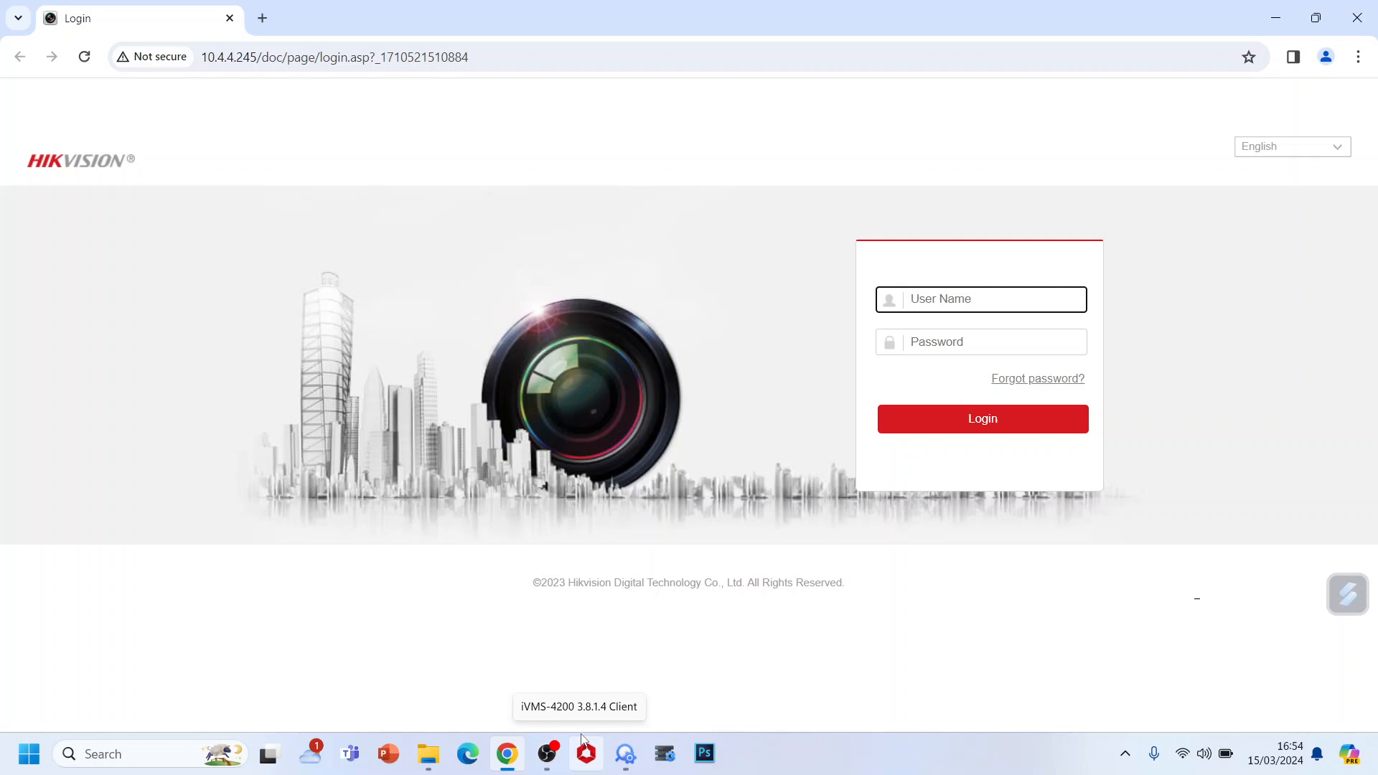
pyautogui.click(980, 299)
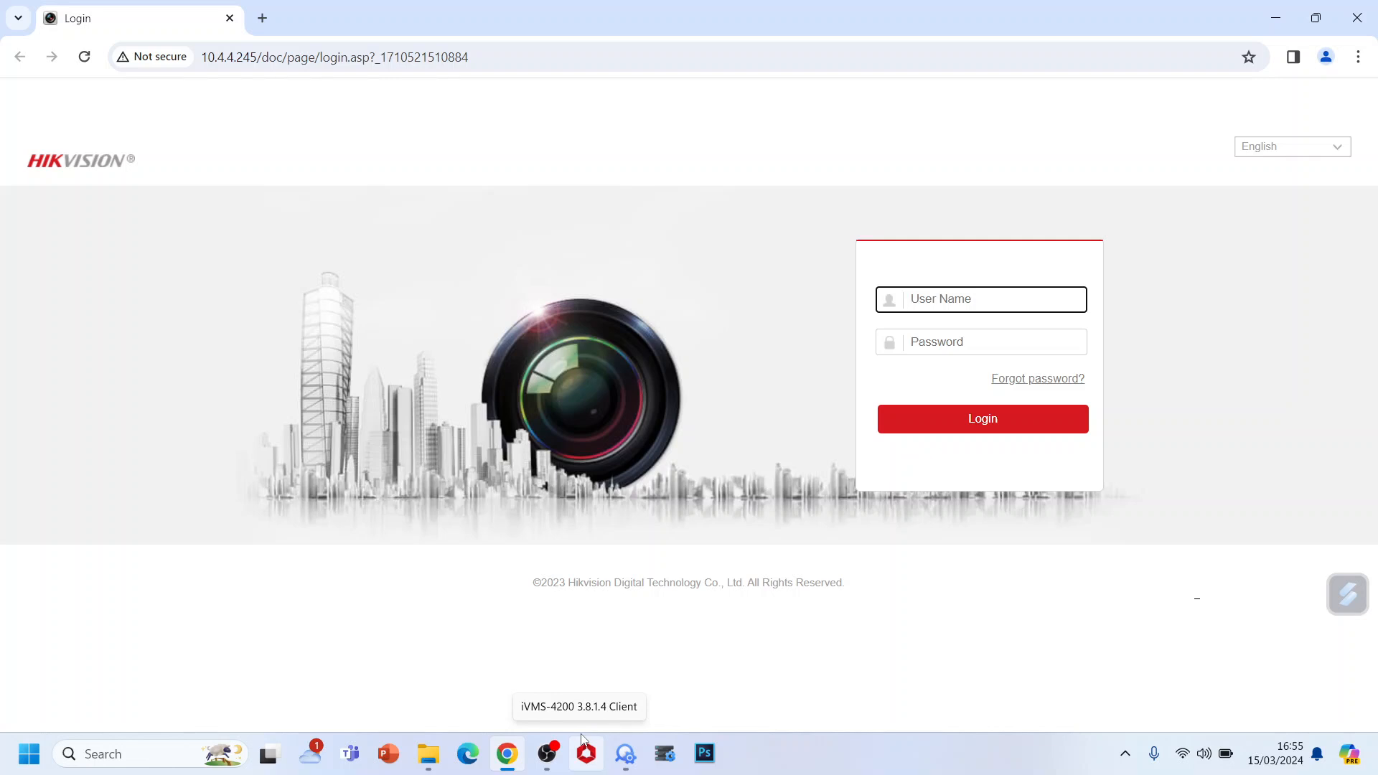
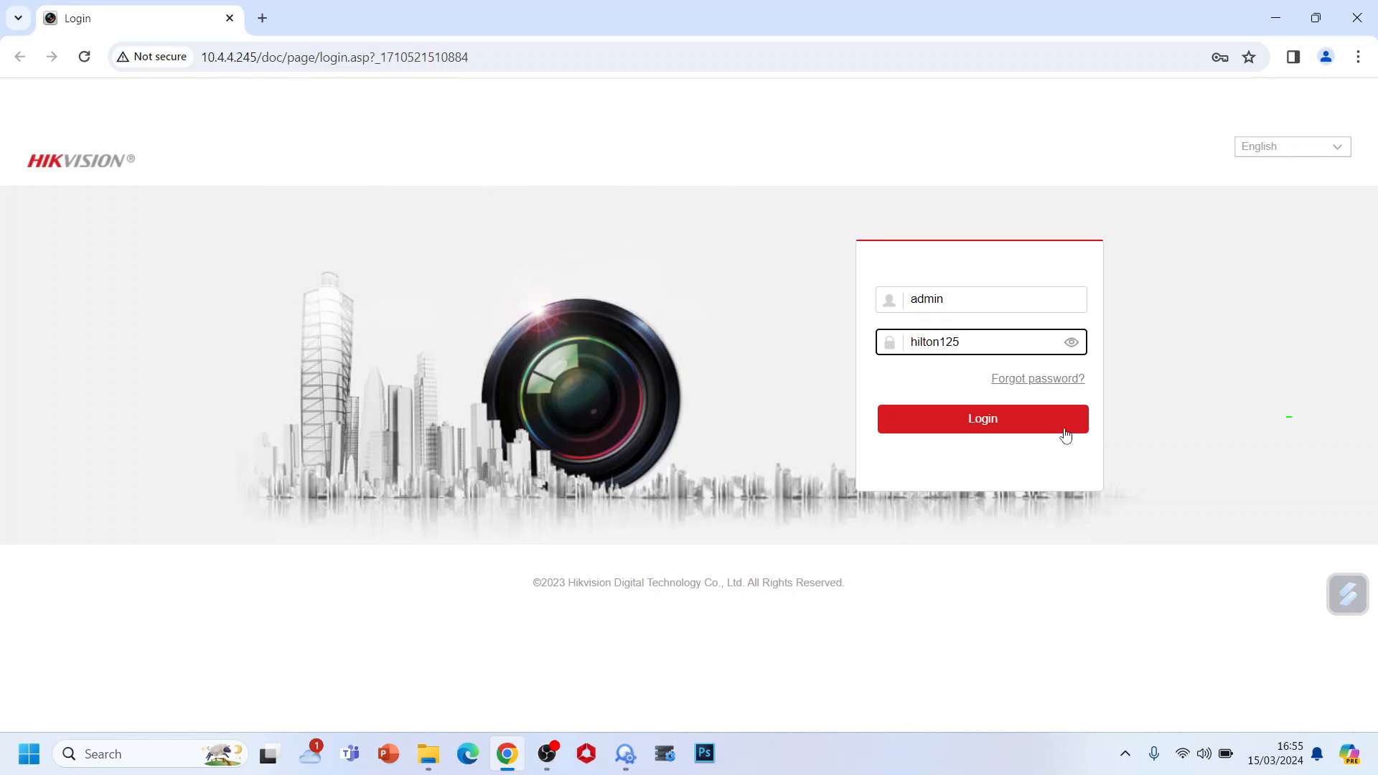
pyautogui.click(982, 418)
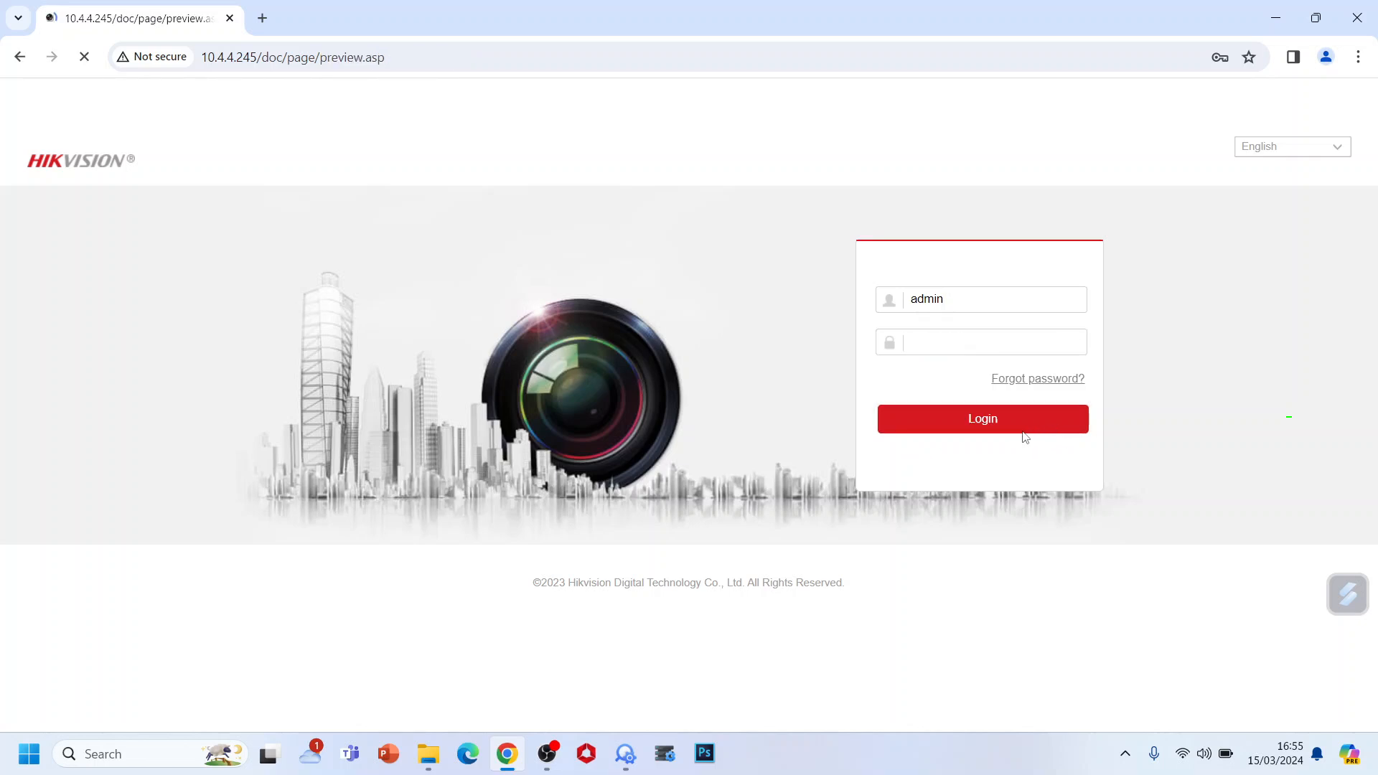
pyautogui.click(982, 418)
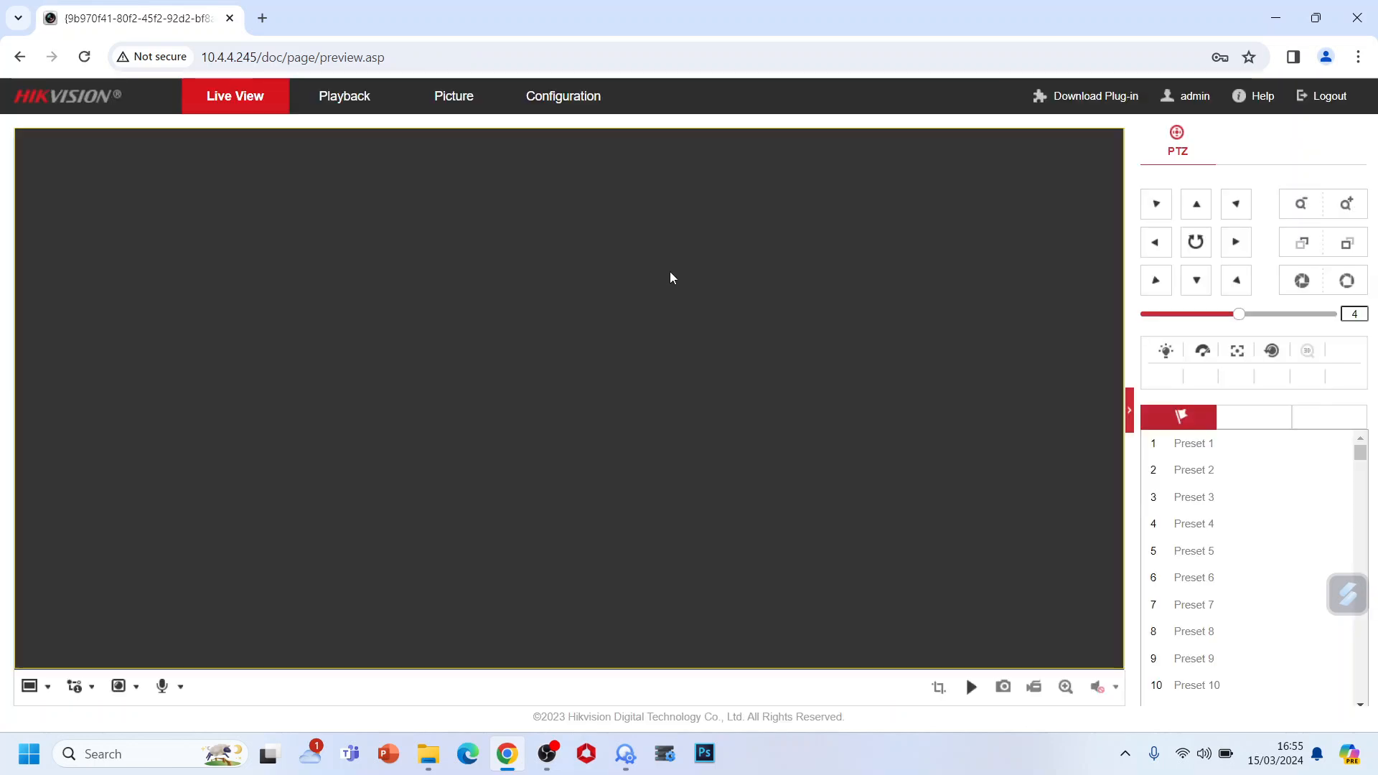
# Step: Dismiss the live view error and go to Configuration > System Settings > Basic Information
pyautogui.click(971, 686)
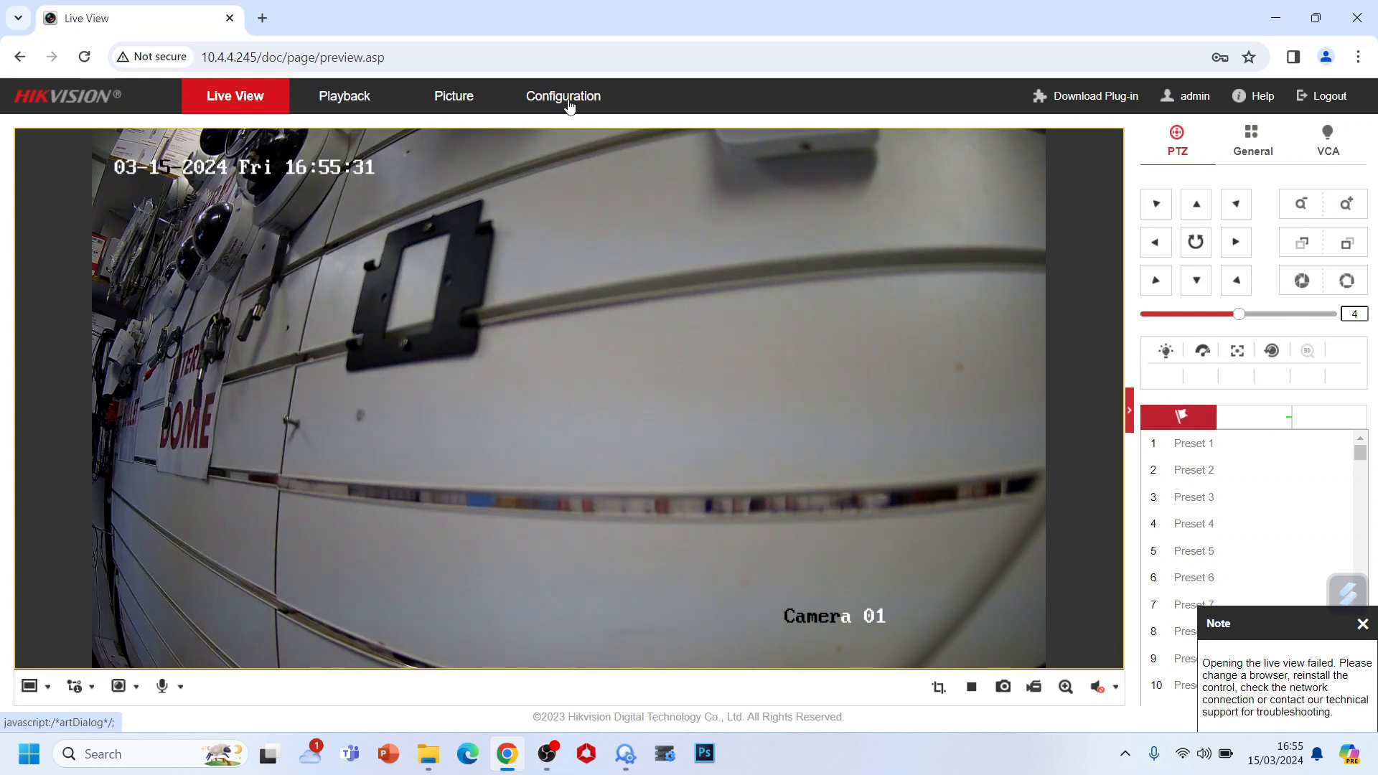
pyautogui.click(1362, 624)
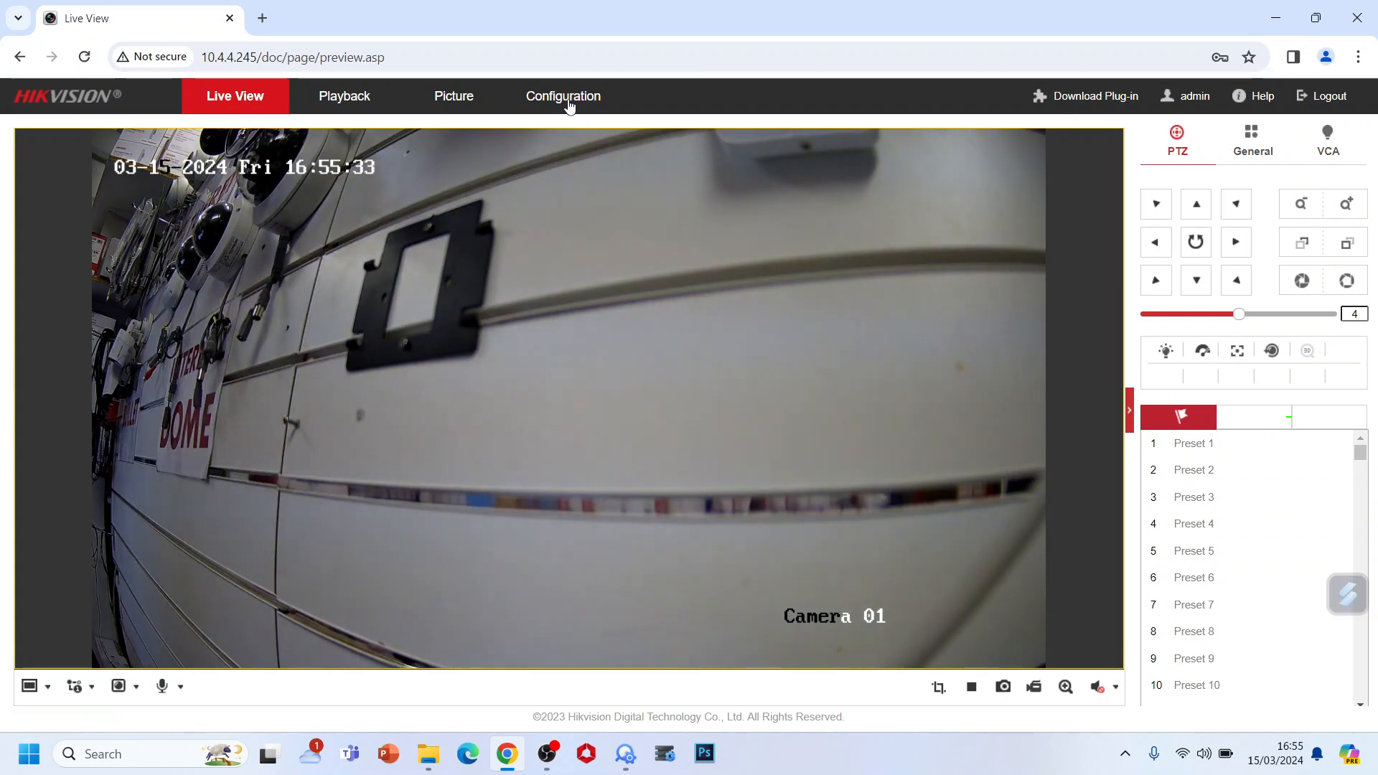
pyautogui.click(563, 96)
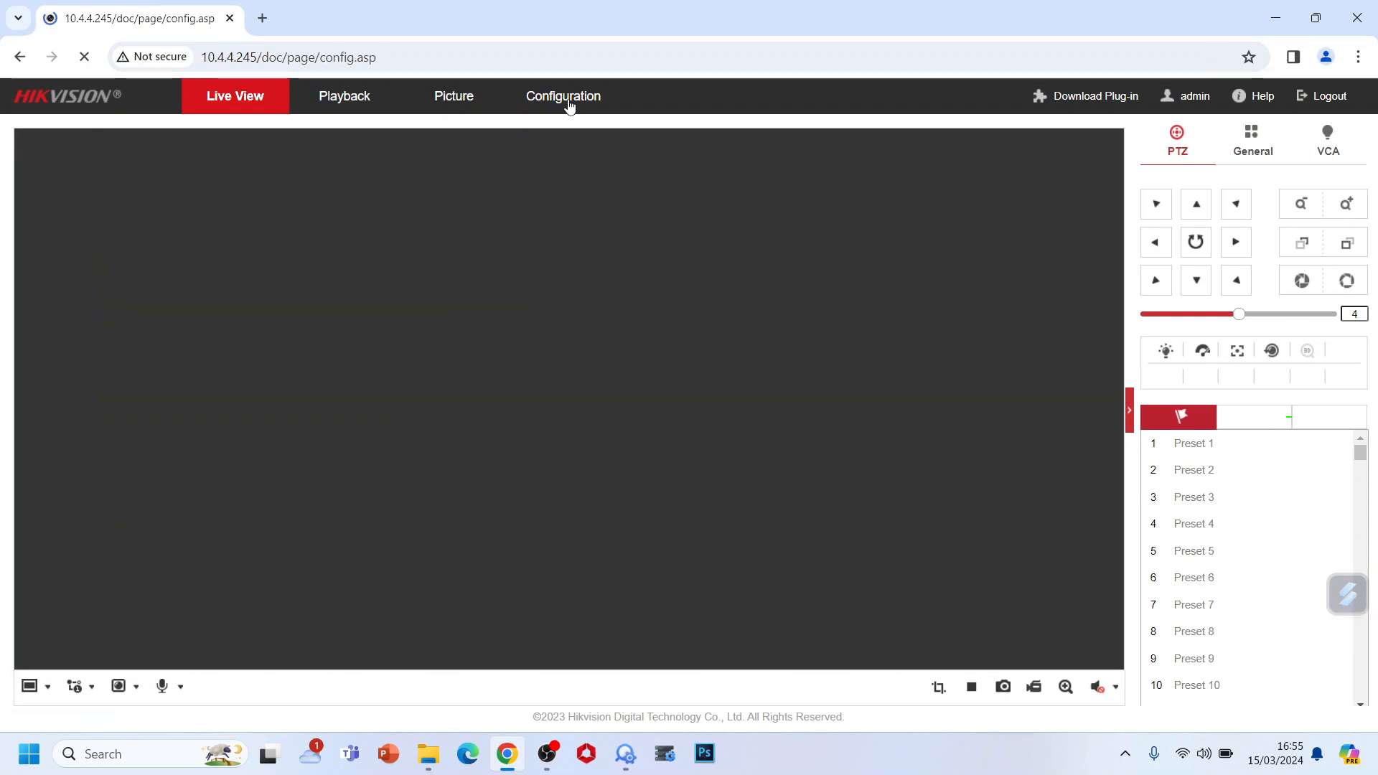
pyautogui.click(563, 96)
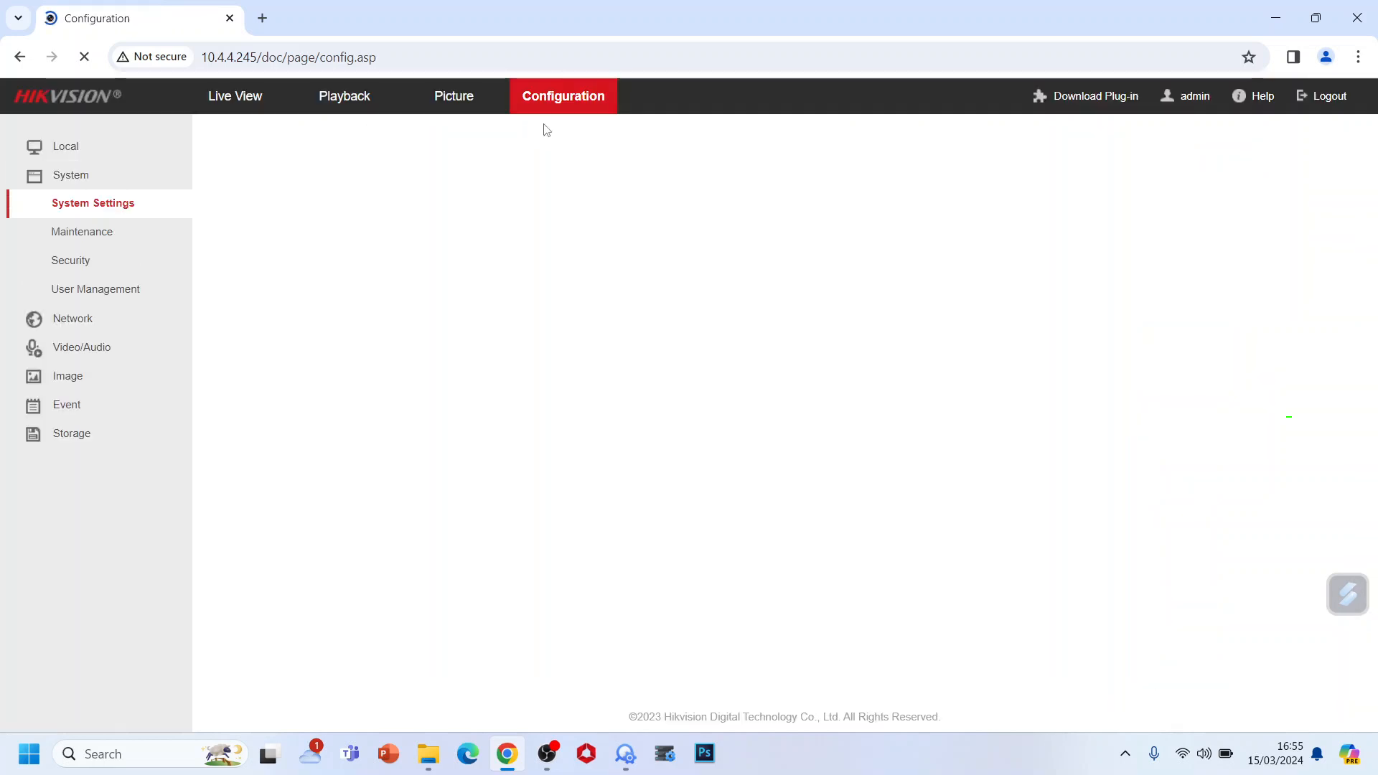
pyautogui.click(94, 202)
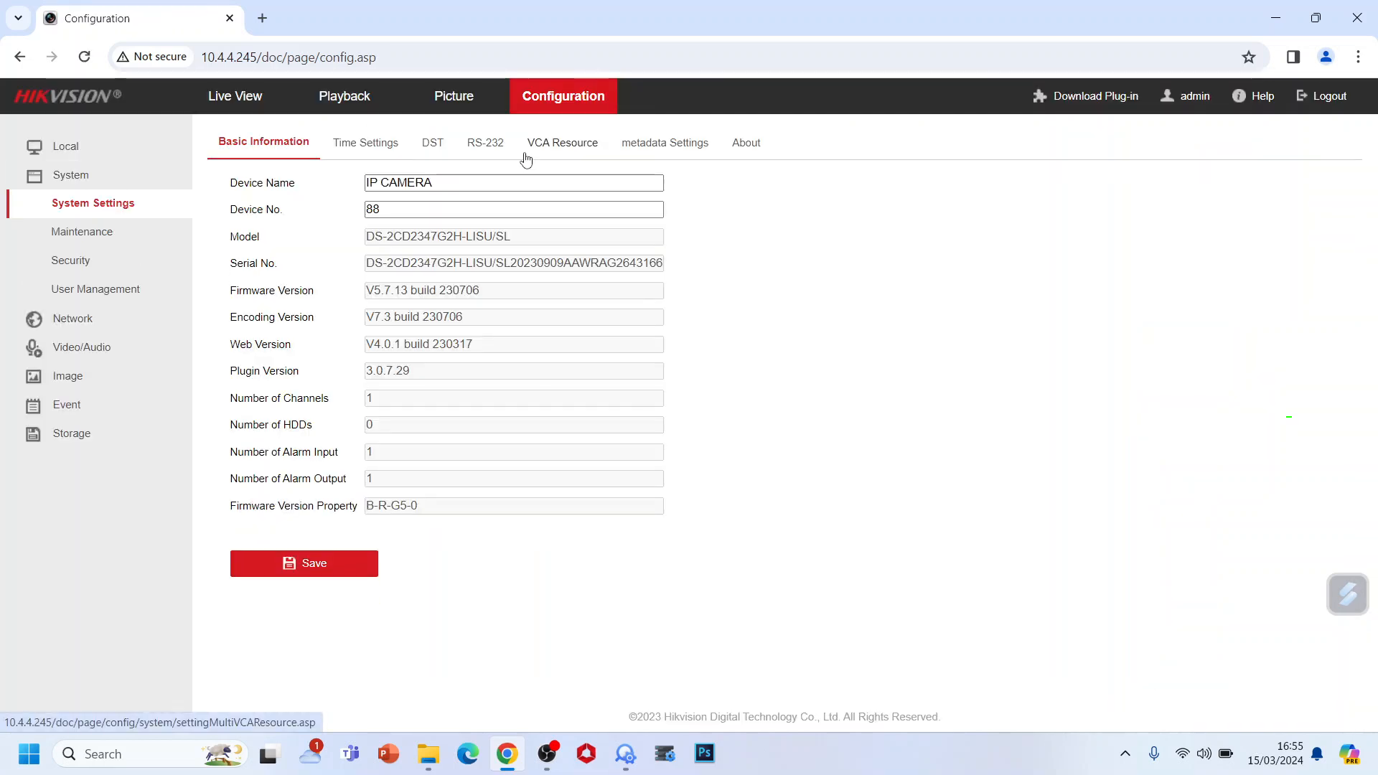
pyautogui.moveTo(512, 237)
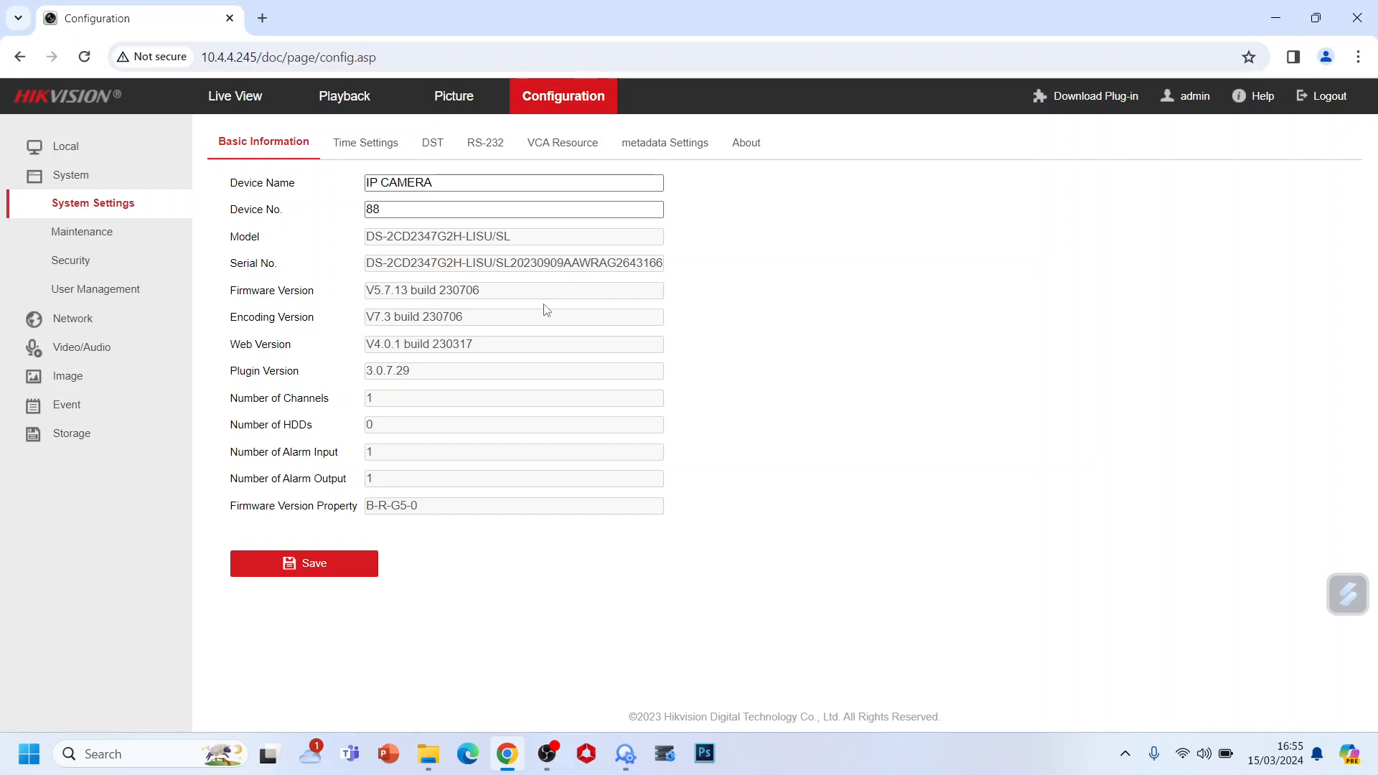
pyautogui.moveTo(471, 268)
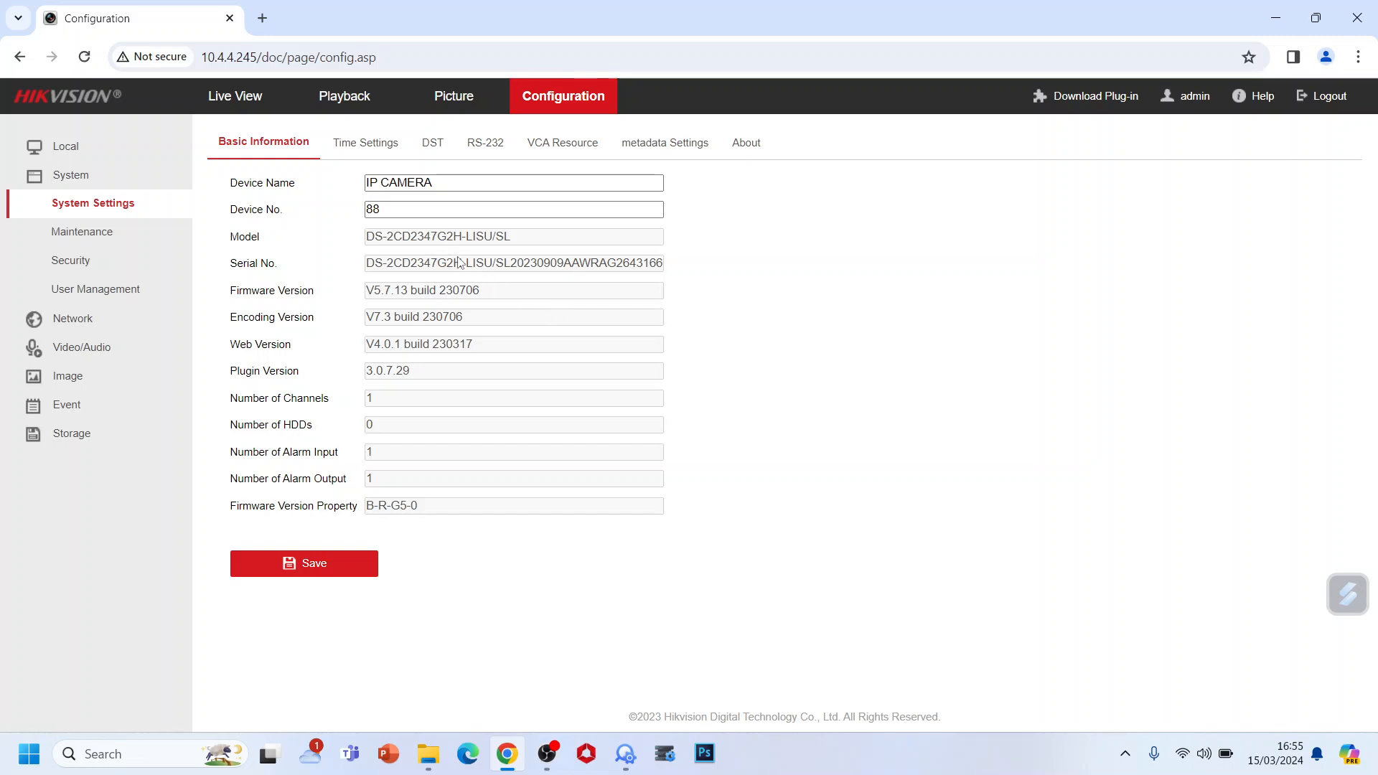
pyautogui.moveTo(445, 318)
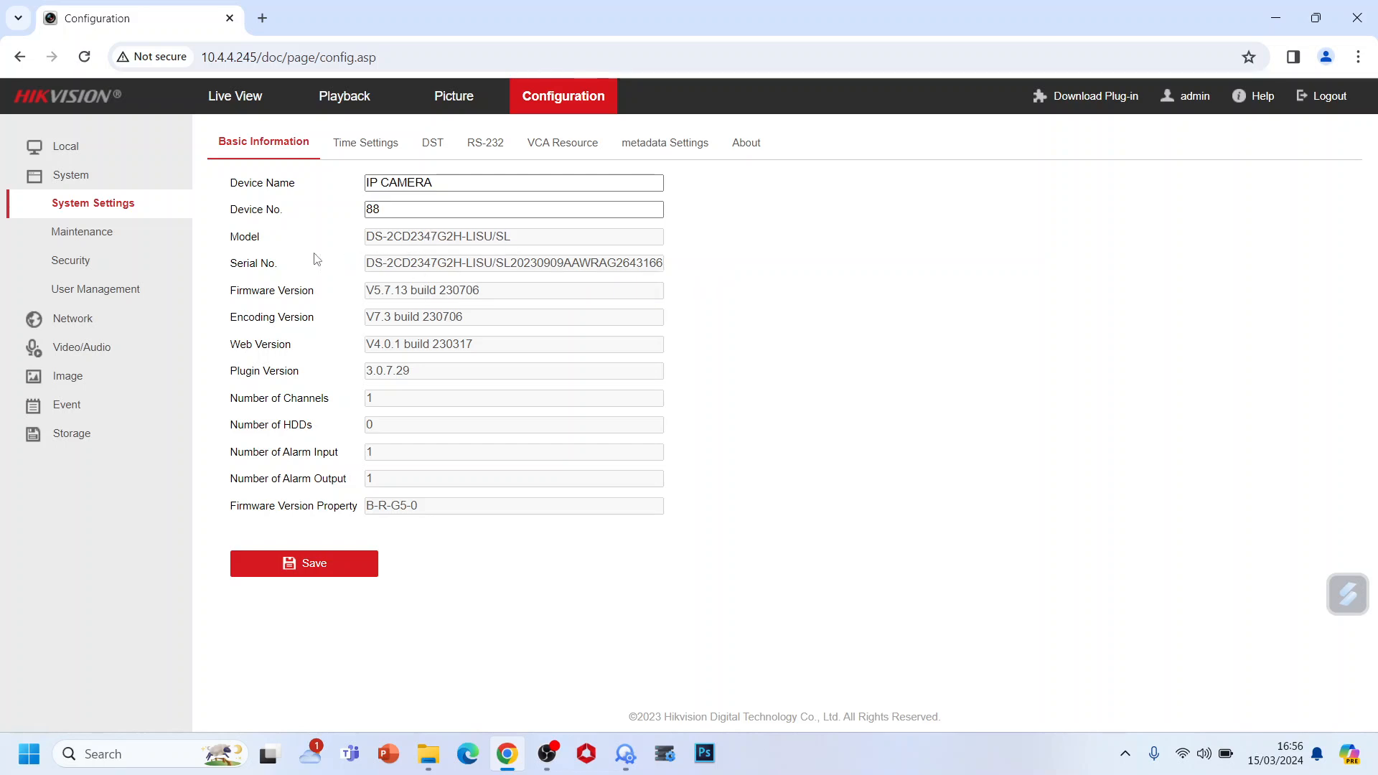
pyautogui.moveTo(83, 231)
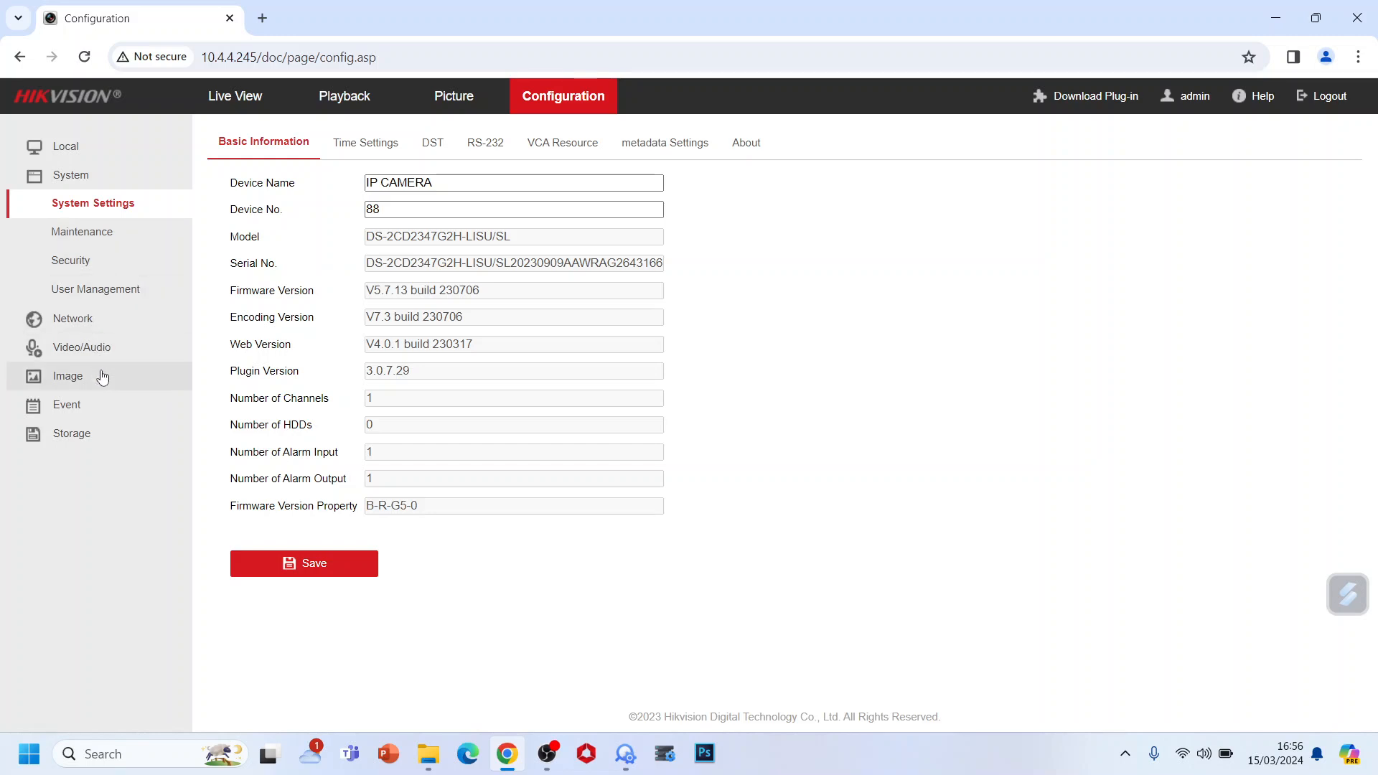
# Step: Go to Image settings and expand the Supplement Light Mode choices under Day/Night Switch
pyautogui.click(68, 376)
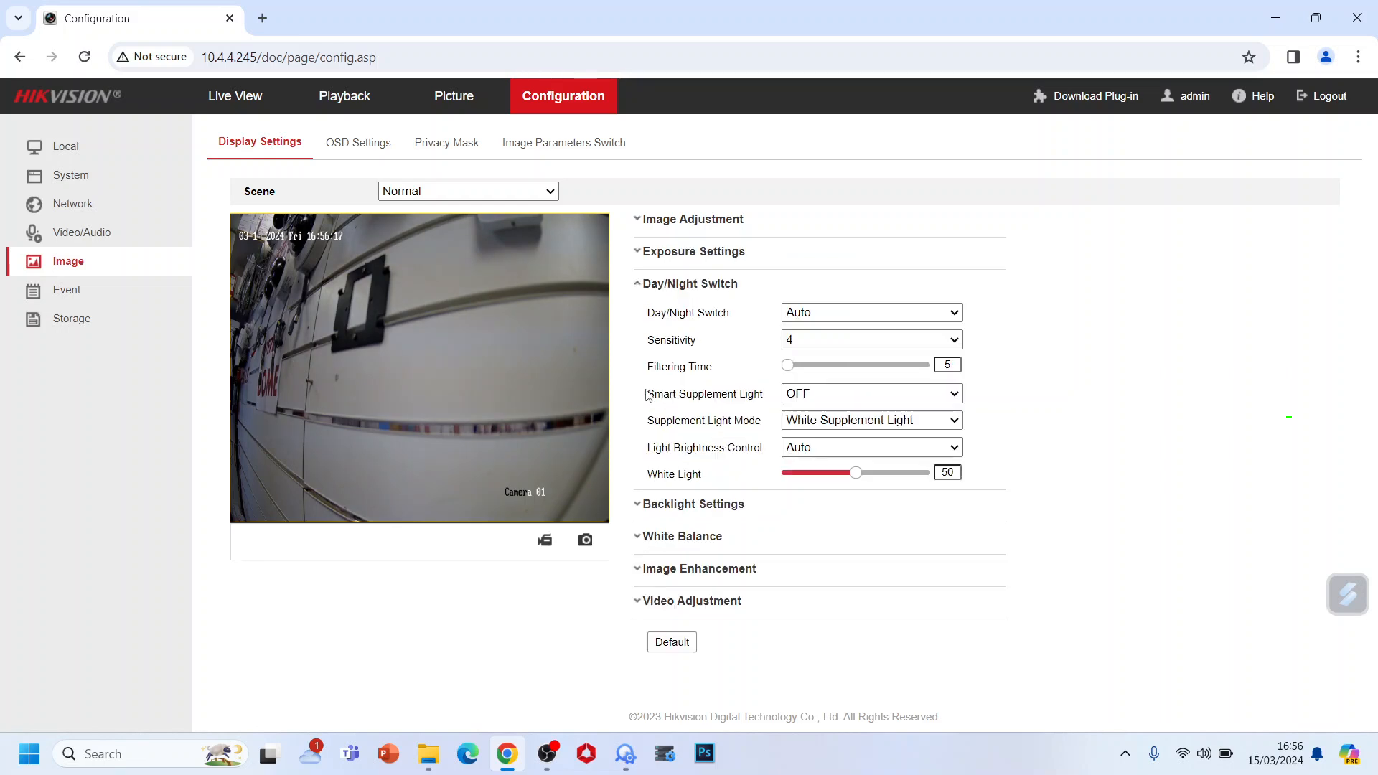
pyautogui.moveTo(646, 300)
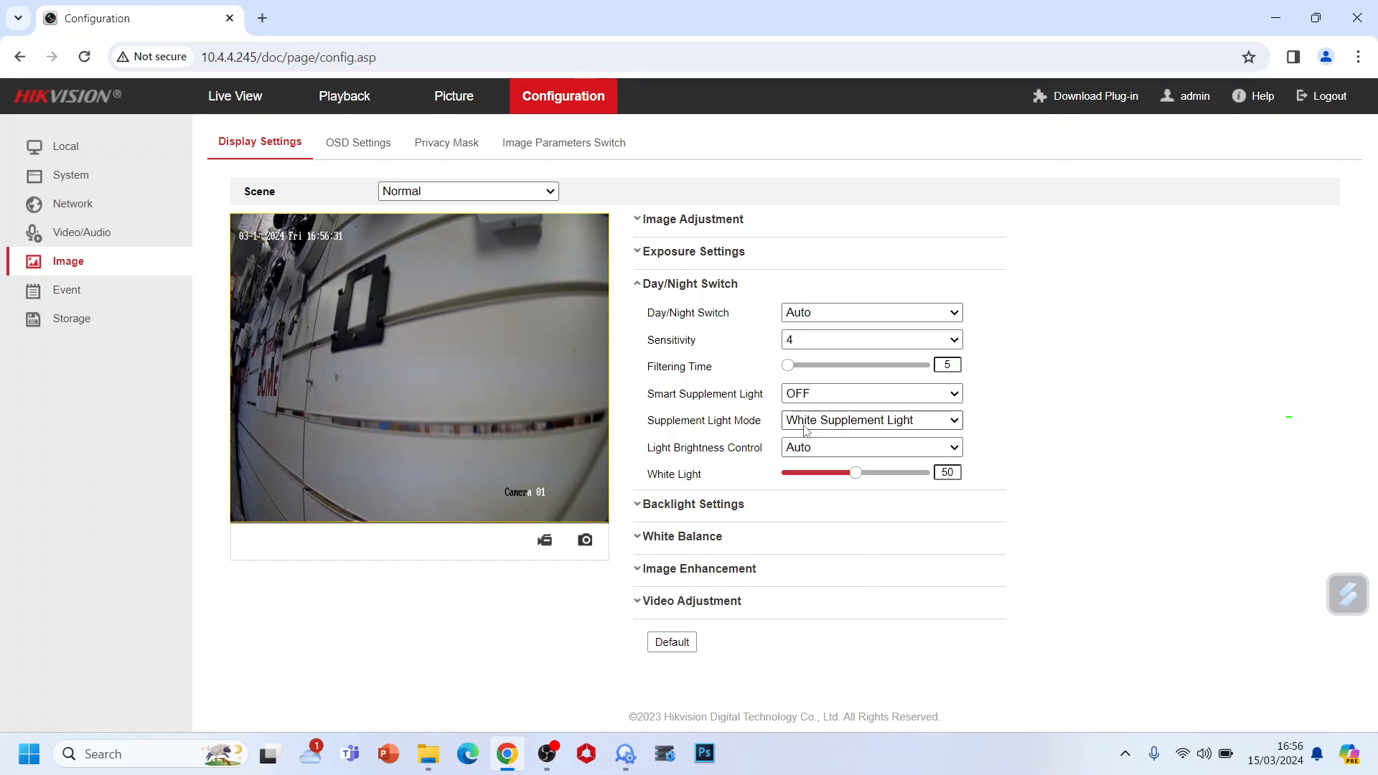
pyautogui.click(870, 420)
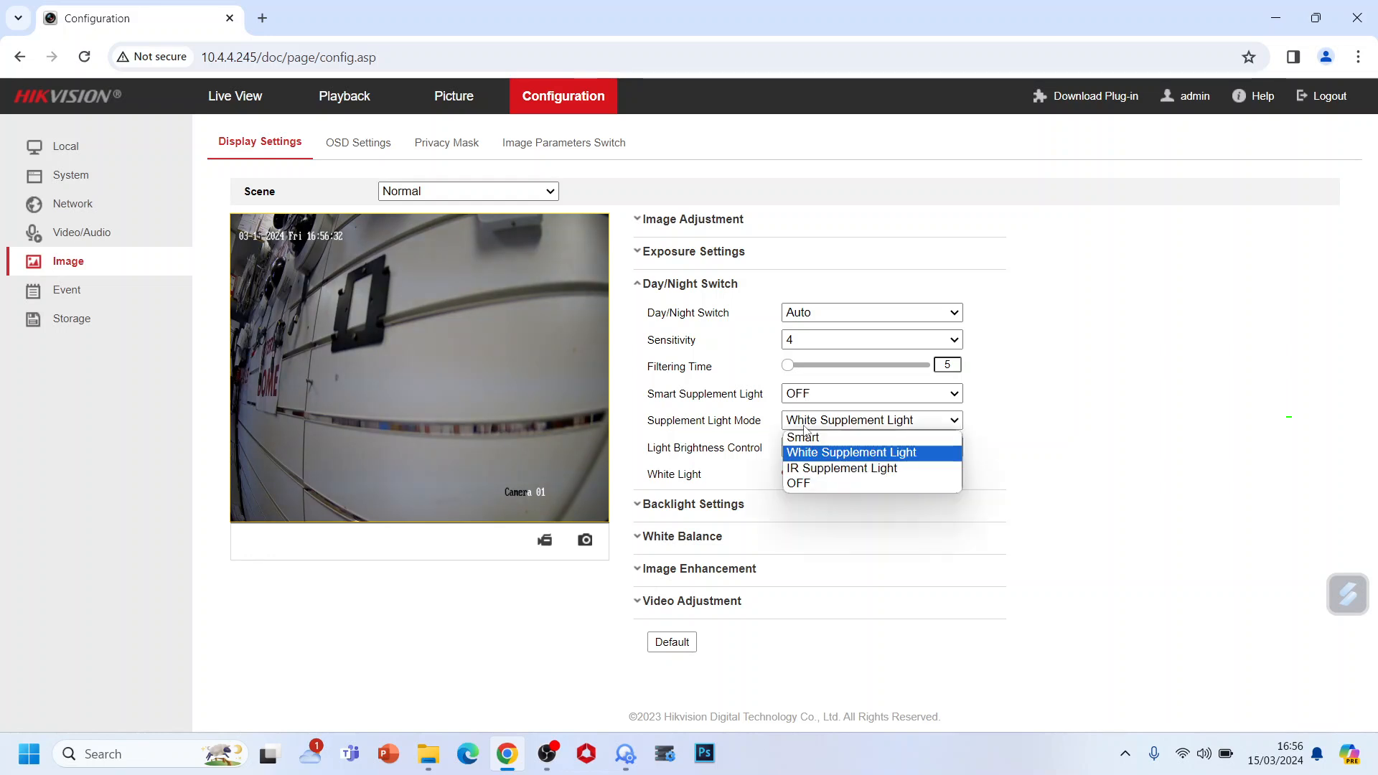
pyautogui.click(849, 453)
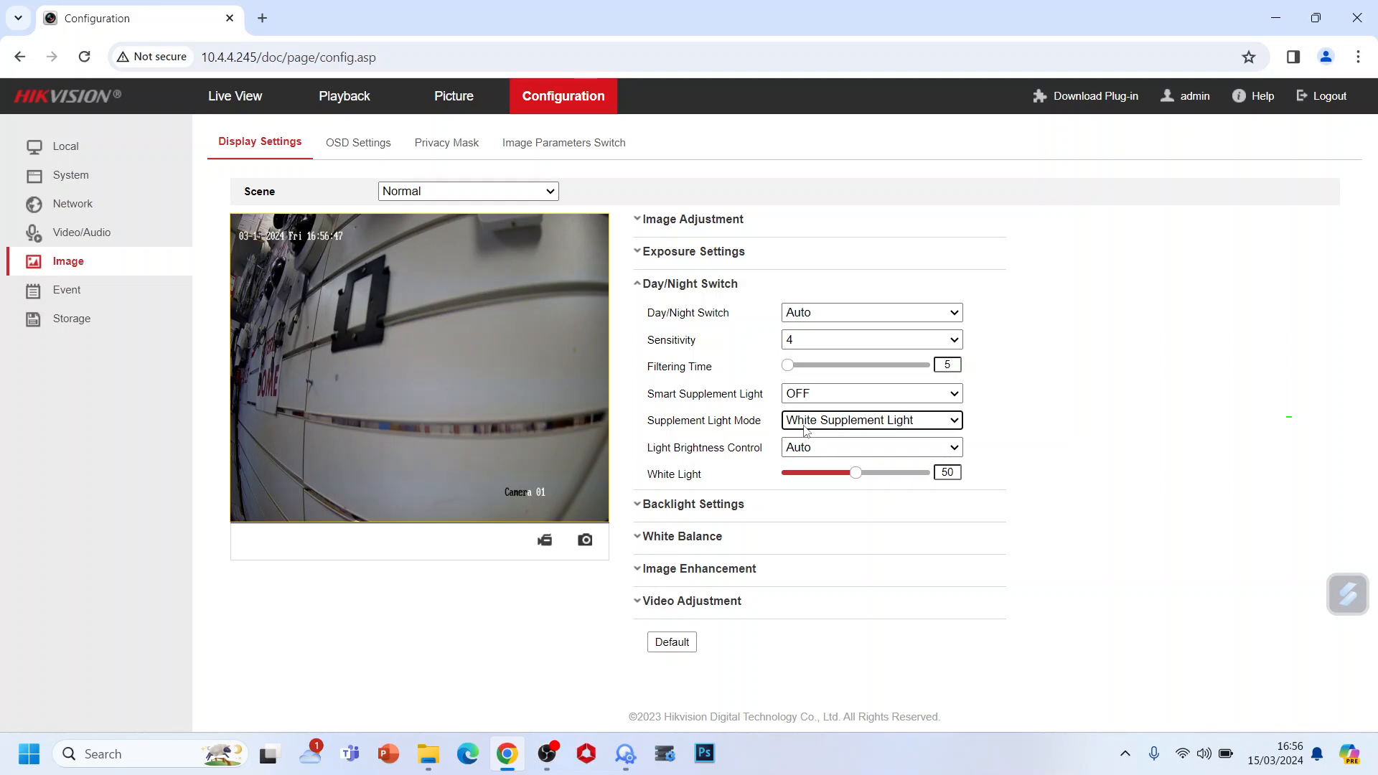
pyautogui.click(870, 421)
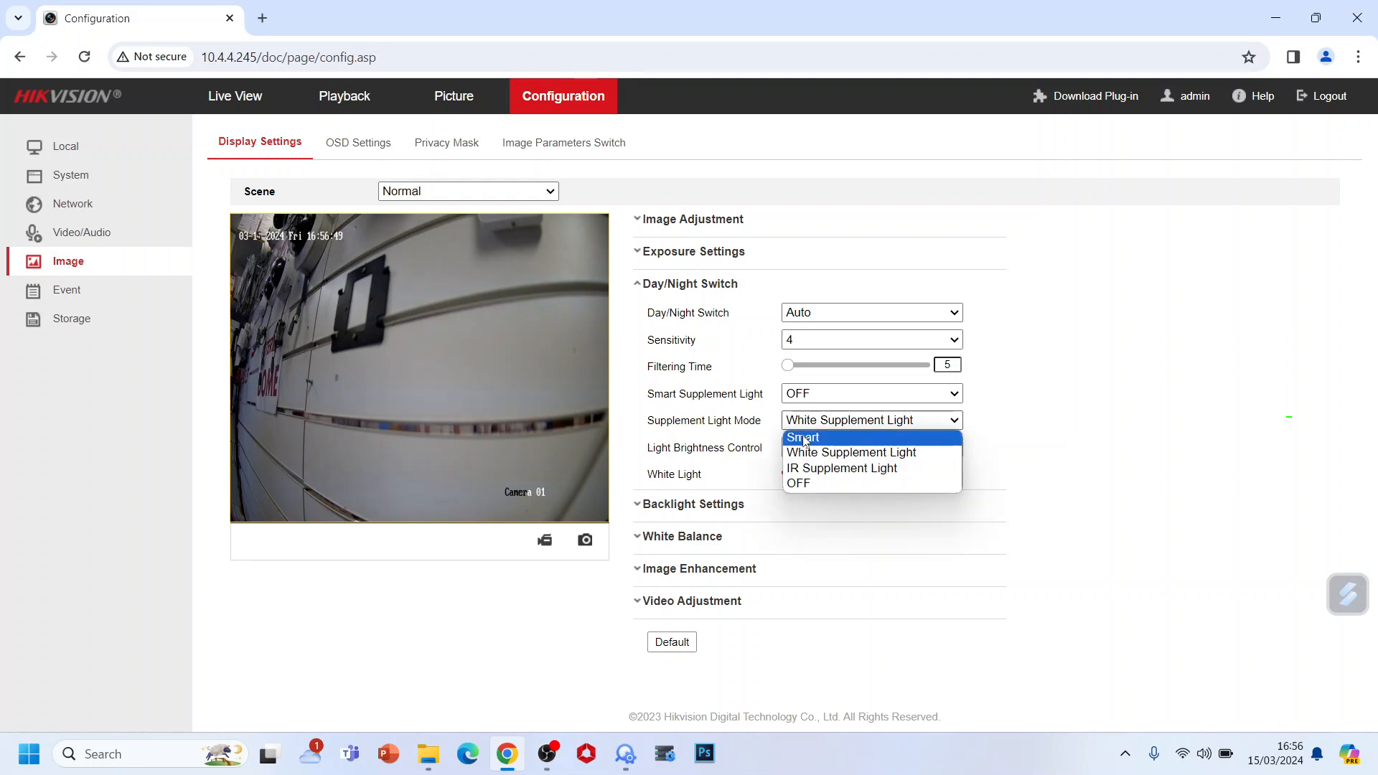
pyautogui.moveTo(842, 468)
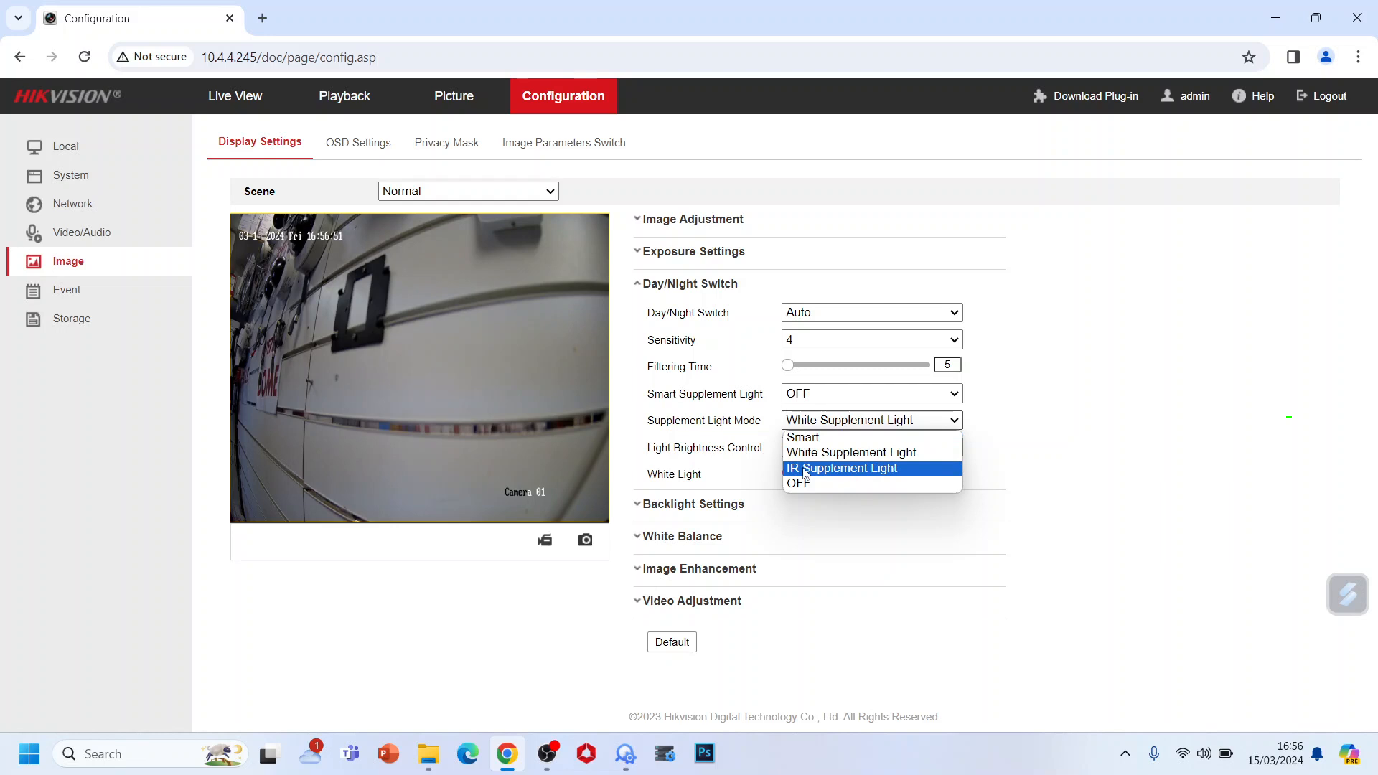
# Step: Set Supplement Light Mode to Smart, showing separate IR and white light sliders
pyautogui.click(842, 468)
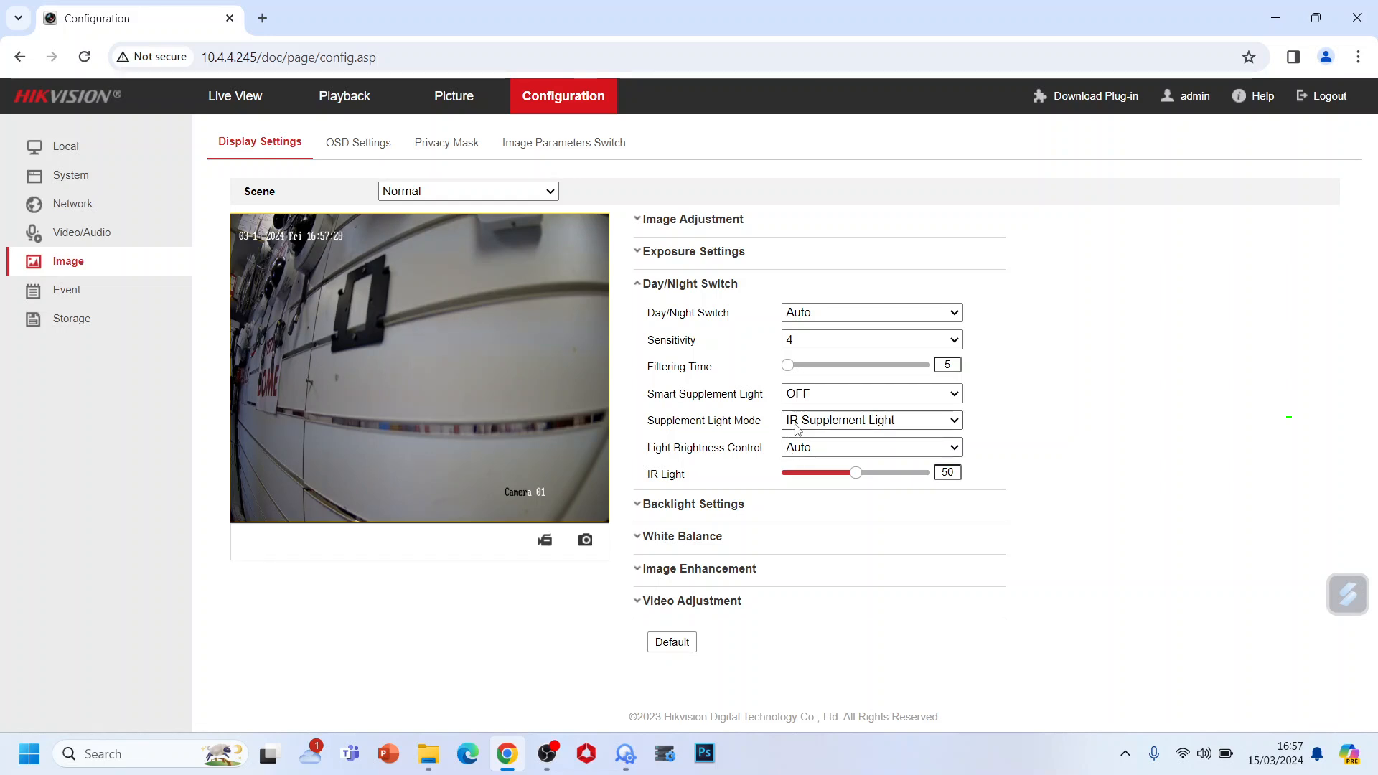
pyautogui.click(870, 420)
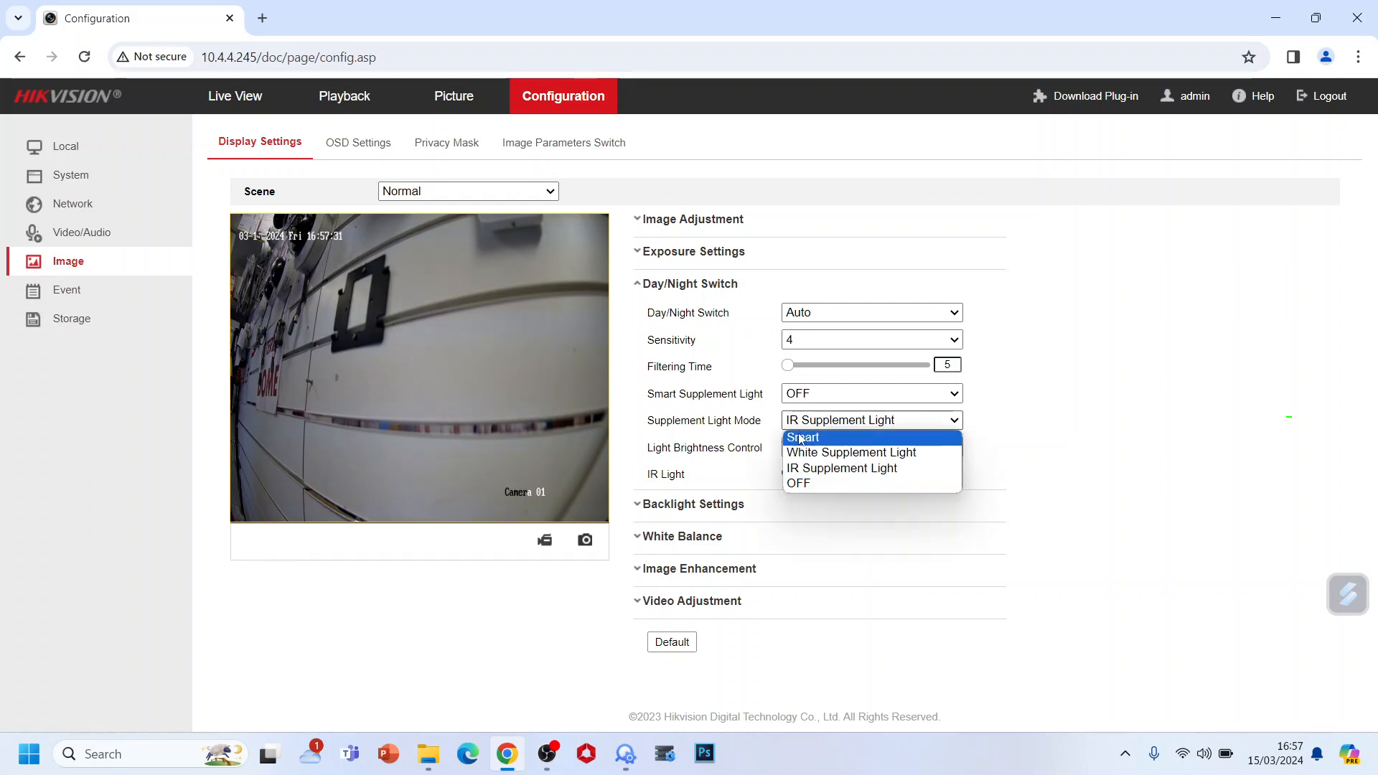
pyautogui.click(802, 436)
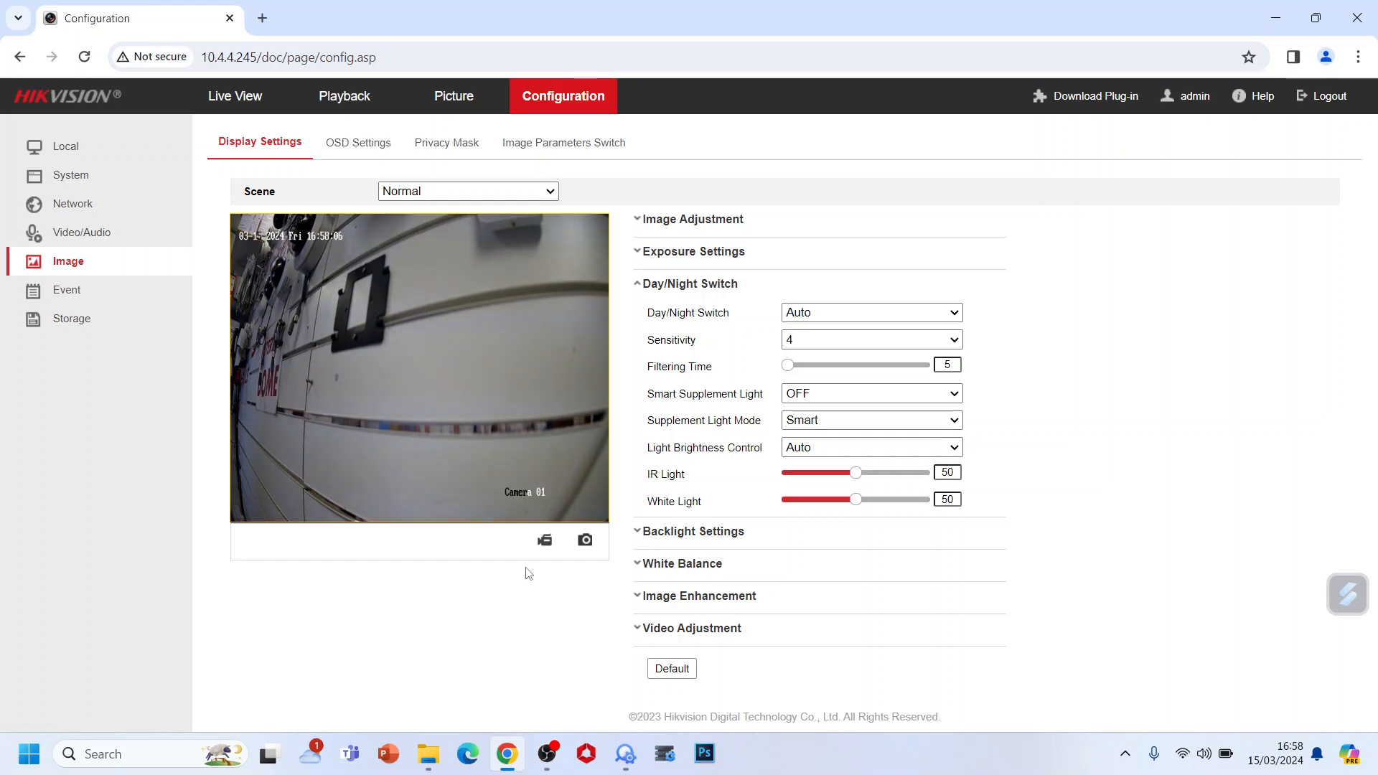
pyautogui.moveTo(526, 575)
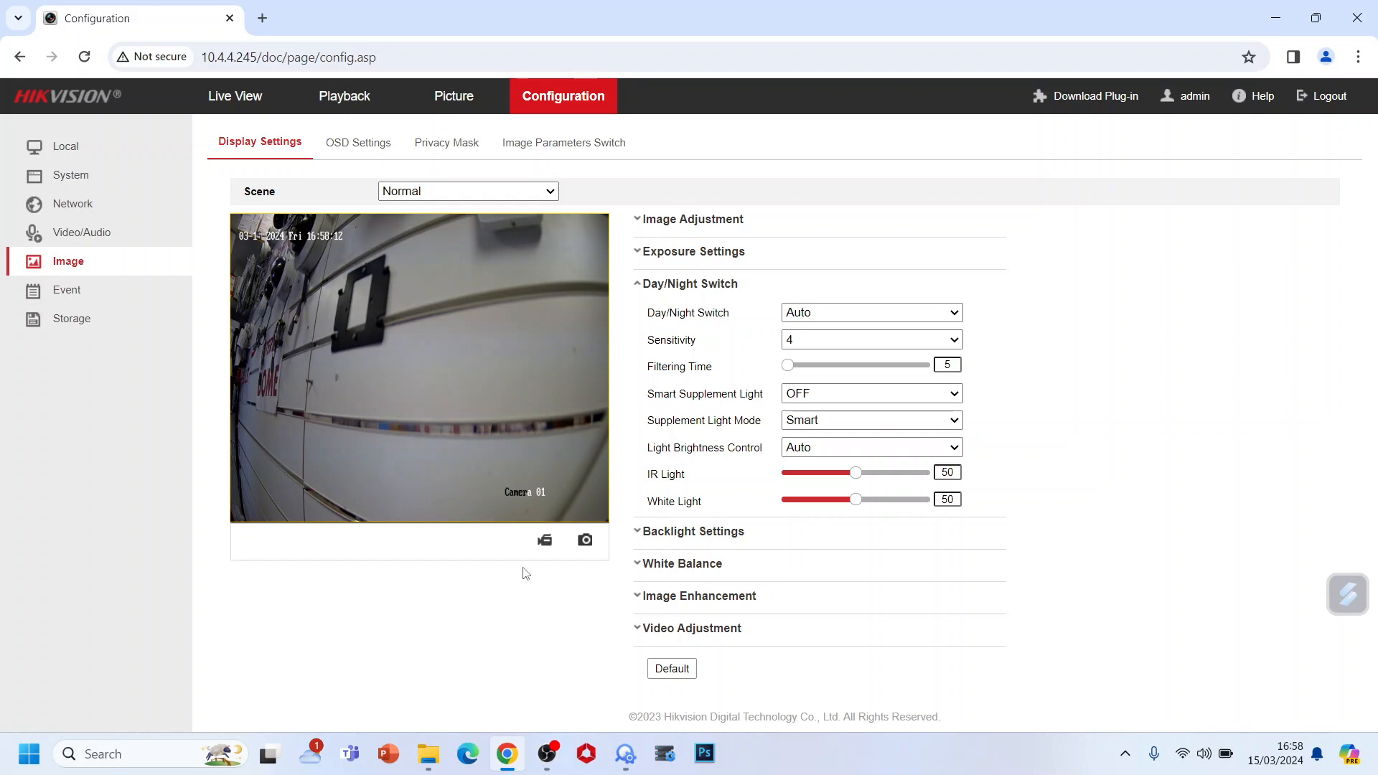
pyautogui.moveTo(493, 537)
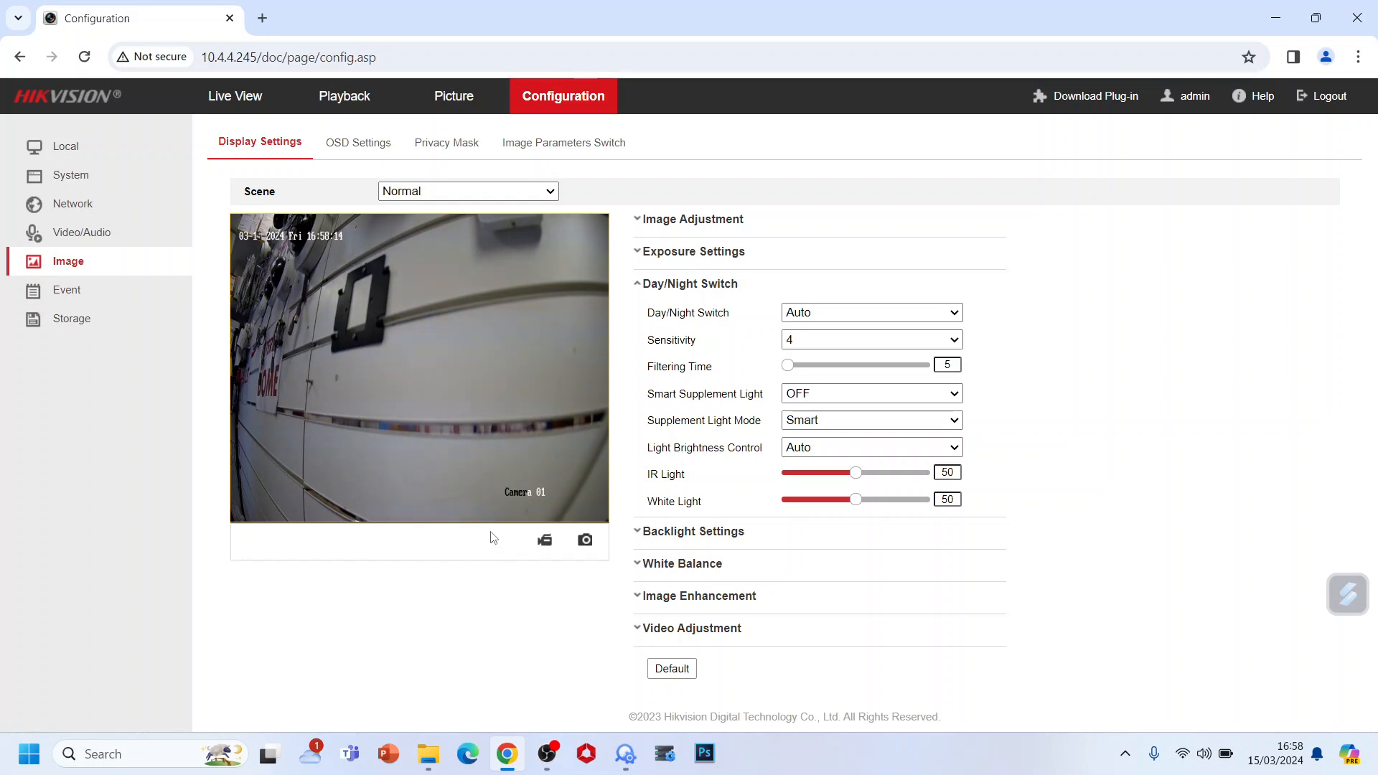
pyautogui.moveTo(92, 294)
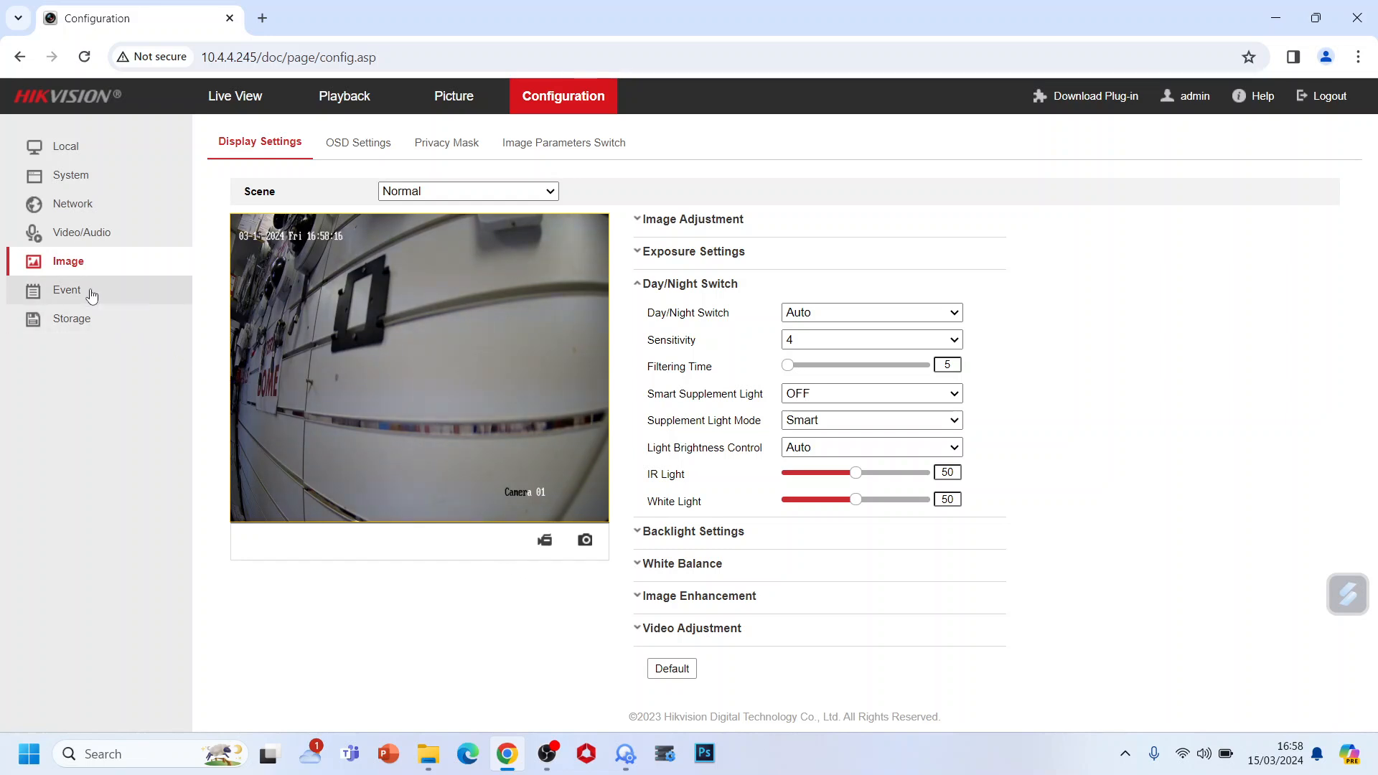
# Step: Go to Event settings and enable Motion Detection
pyautogui.click(68, 290)
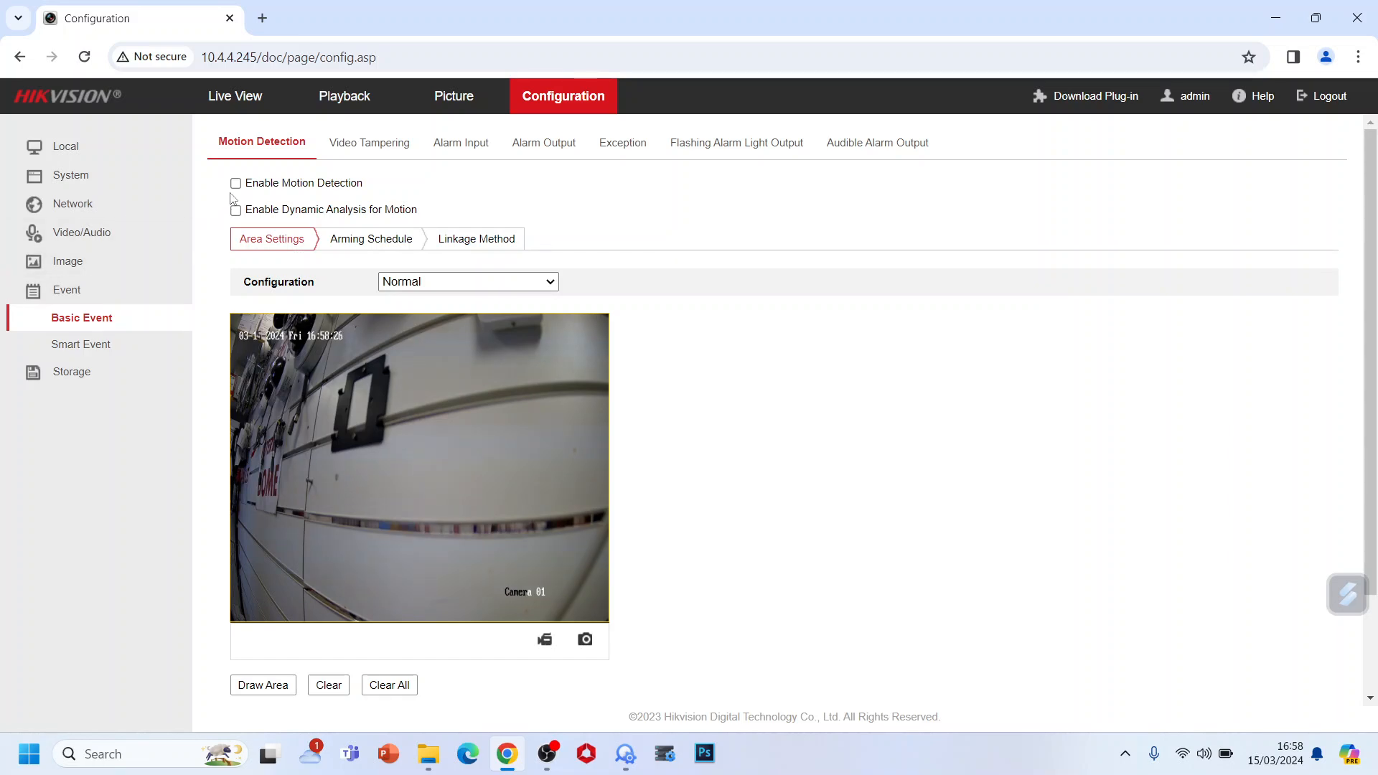
pyautogui.click(235, 182)
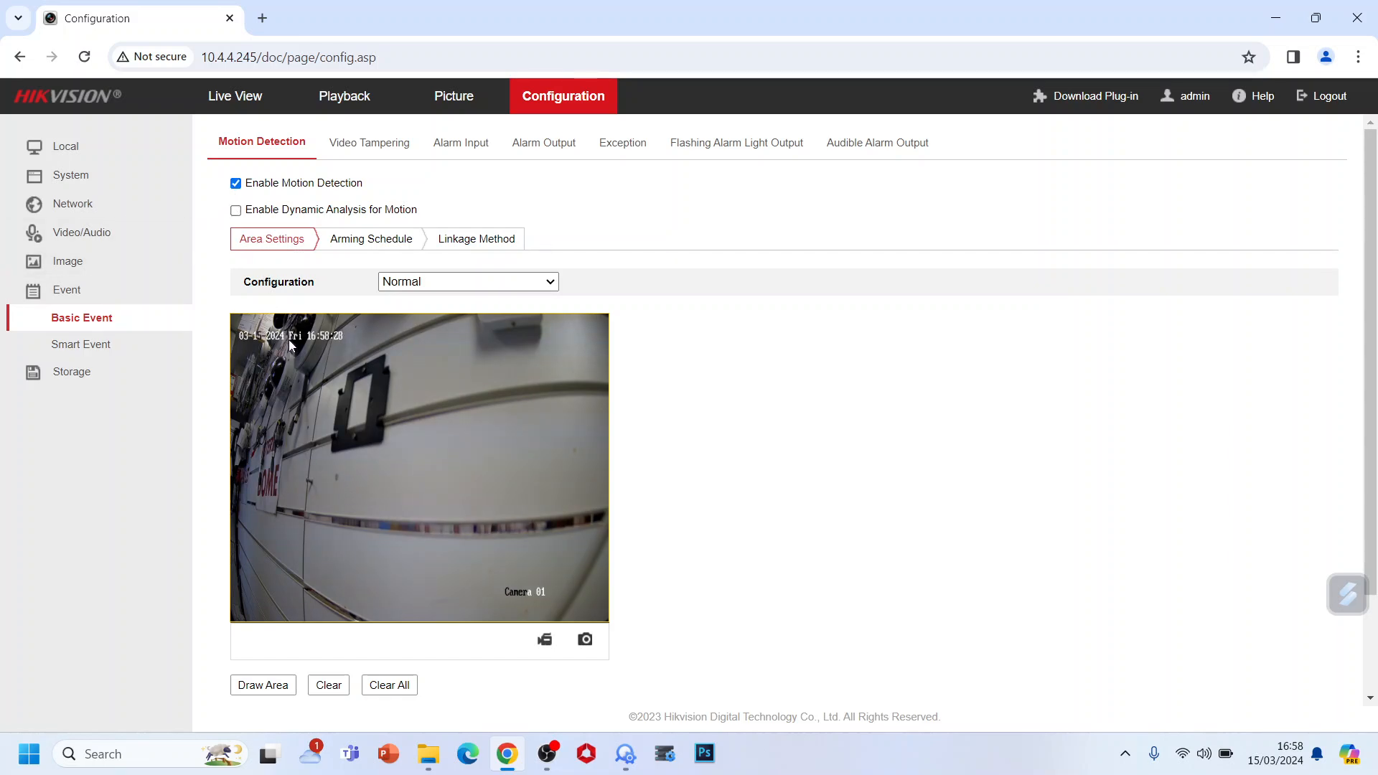
pyautogui.moveTo(335, 375)
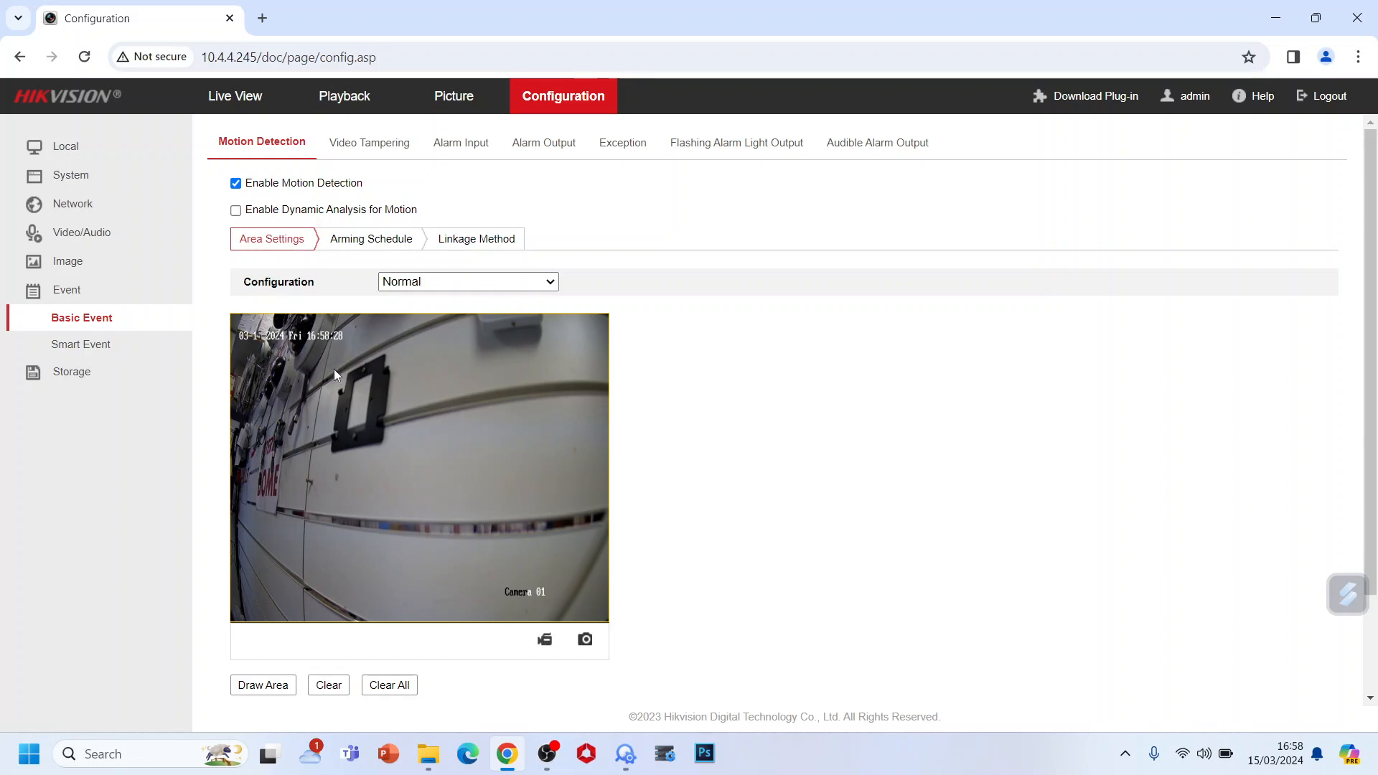
pyautogui.moveTo(262, 684)
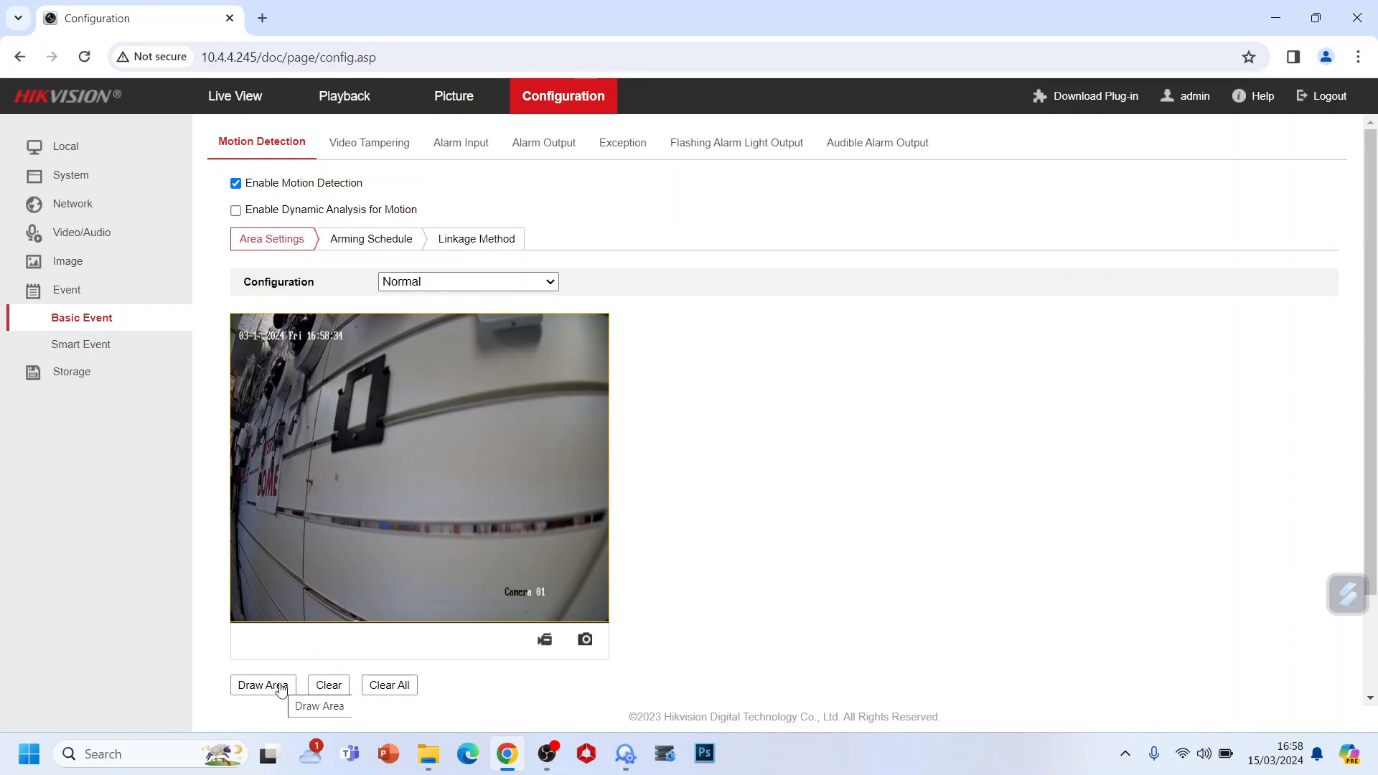
pyautogui.moveTo(302, 617)
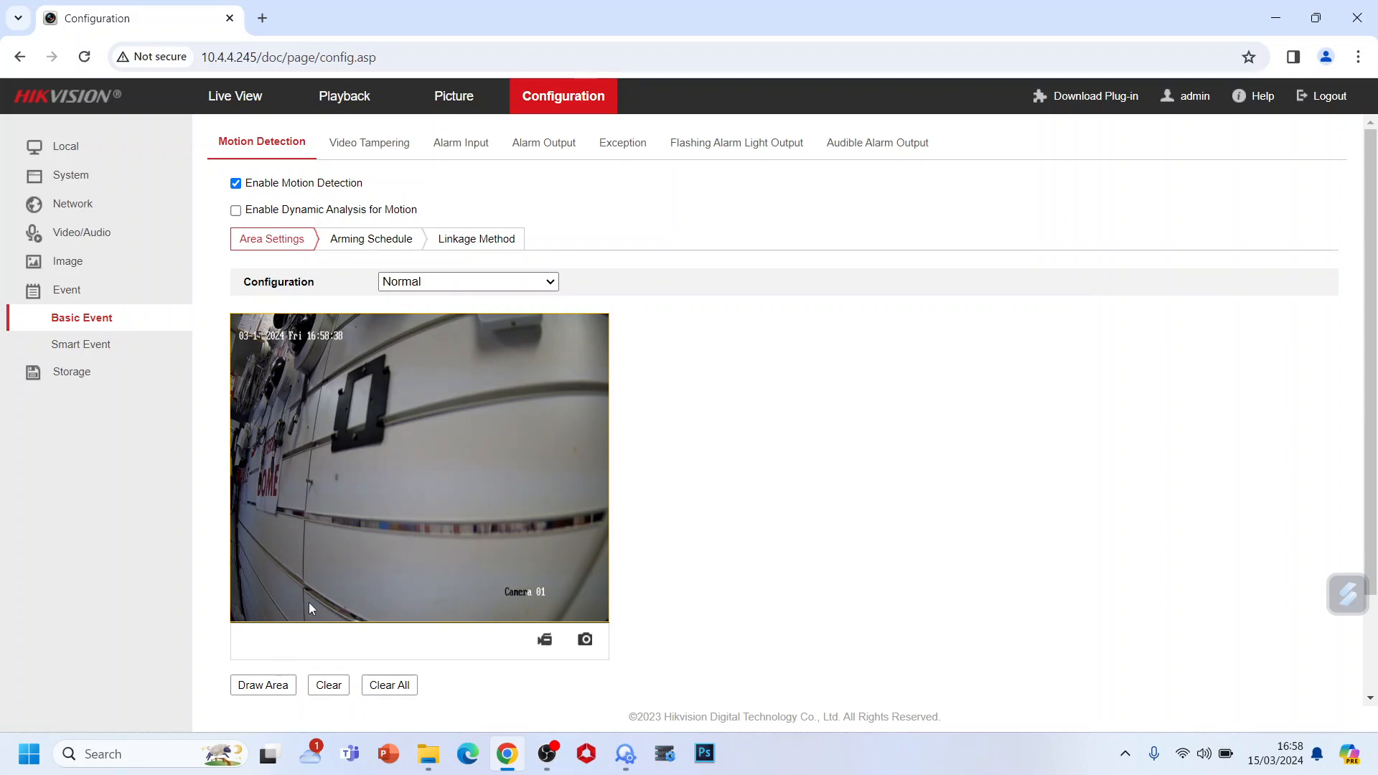
# Step: Draw the detection area over the black plate and the wall below it
pyautogui.moveTo(319, 420); pyautogui.dragTo(310, 605)
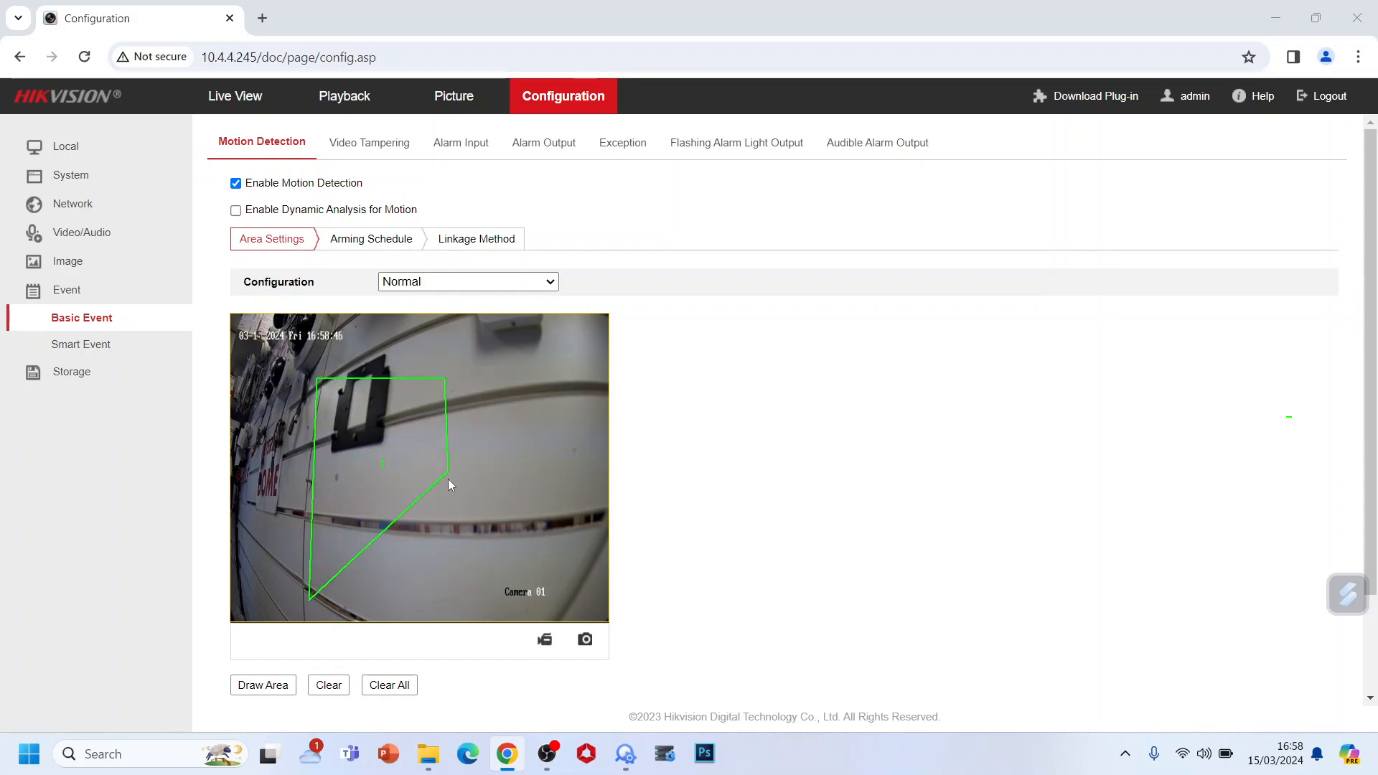
pyautogui.moveTo(448, 484); pyautogui.dragTo(443, 596)
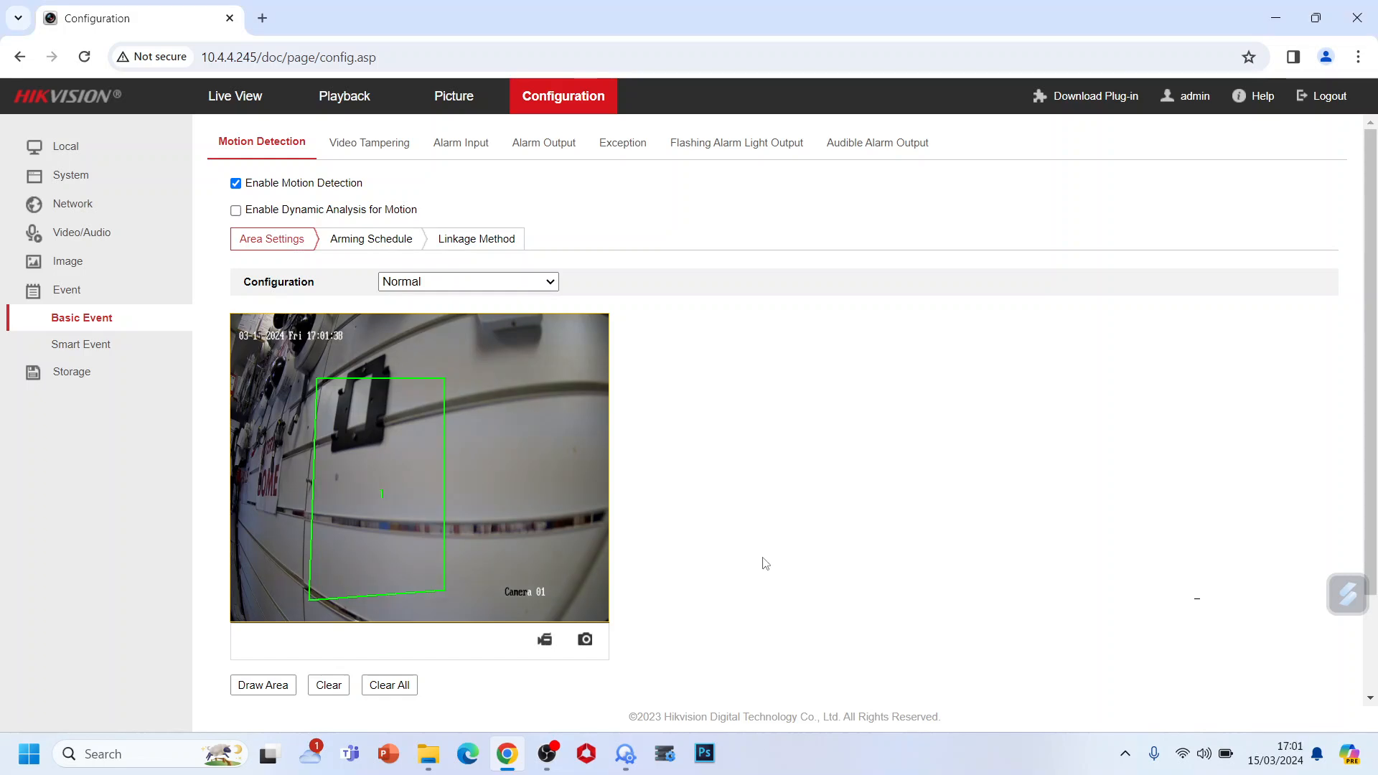
pyautogui.moveTo(761, 475)
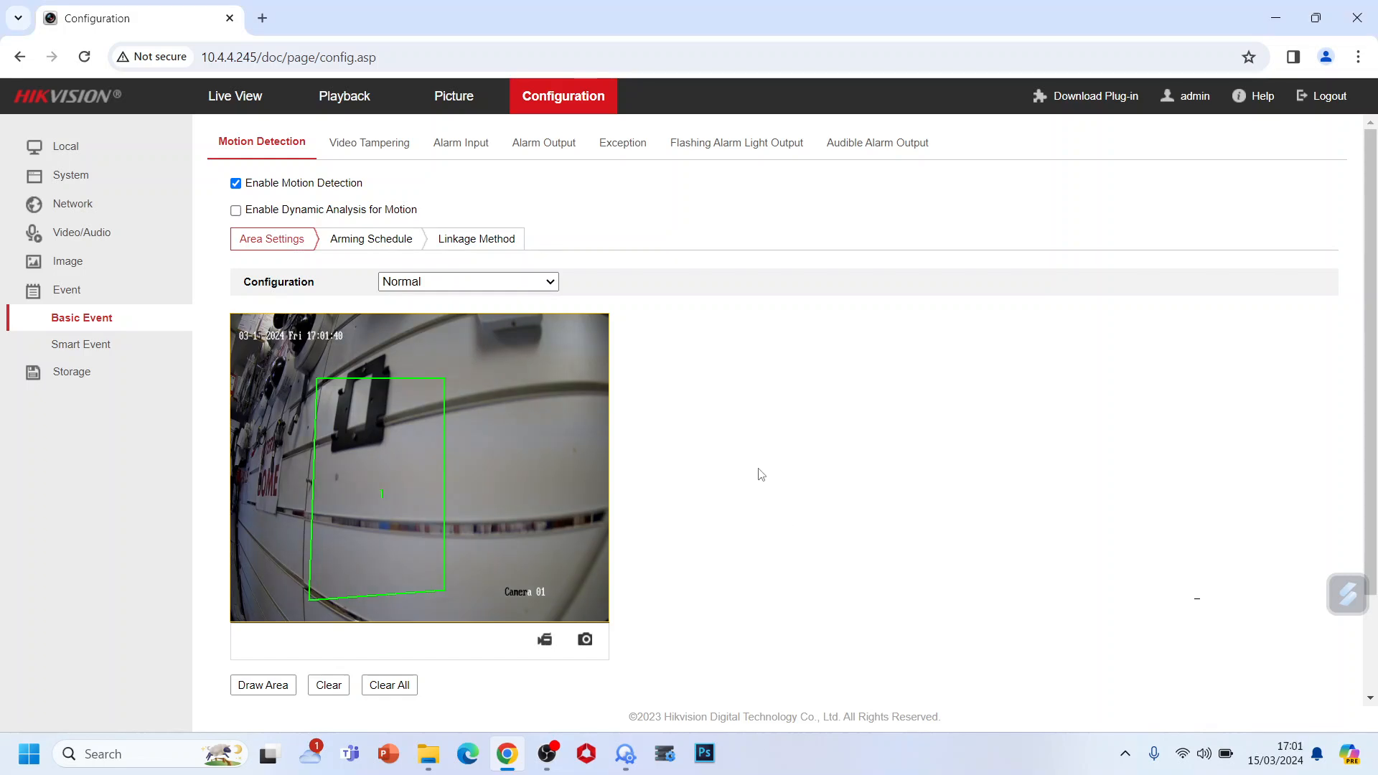
# Step: Save the motion detection settings and raise Sensitivity from 60 to 80
pyautogui.scroll(-3)
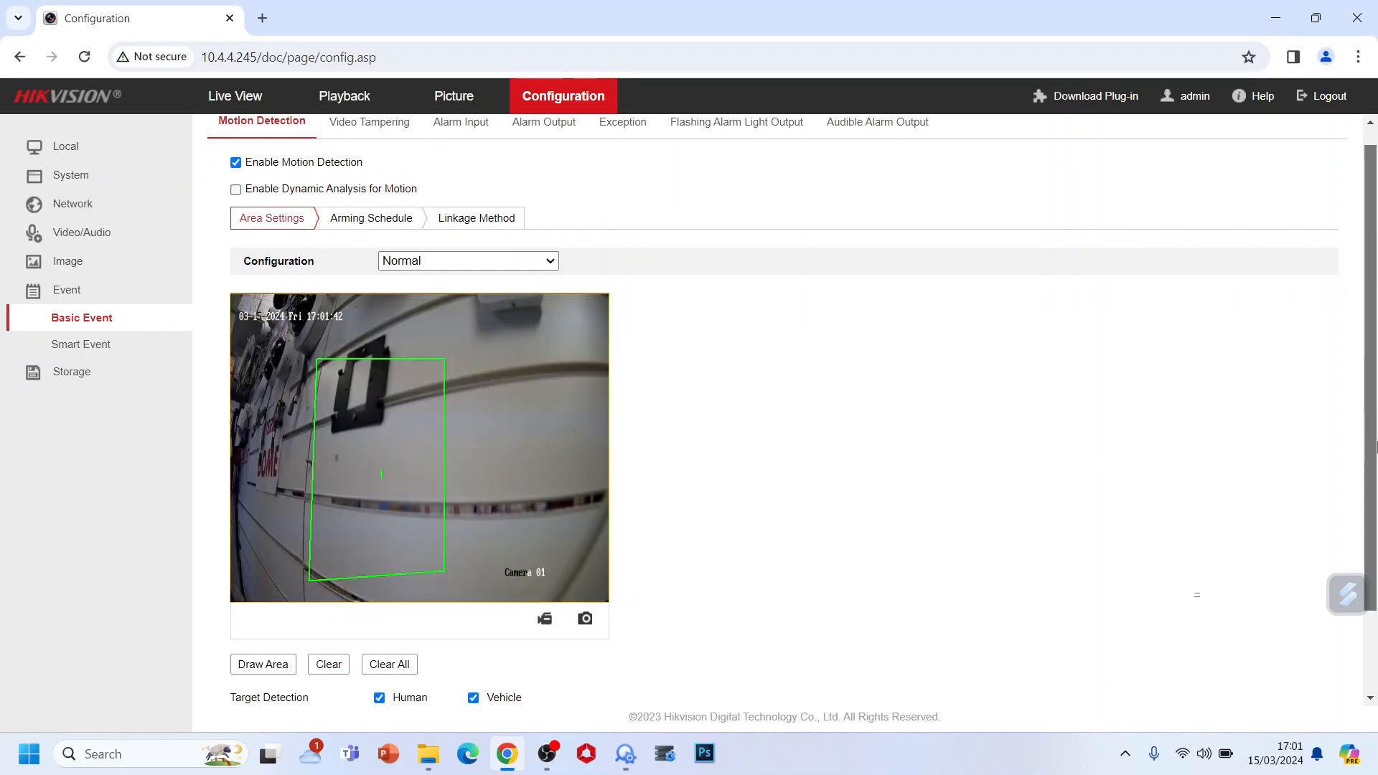
pyautogui.scroll(-3)
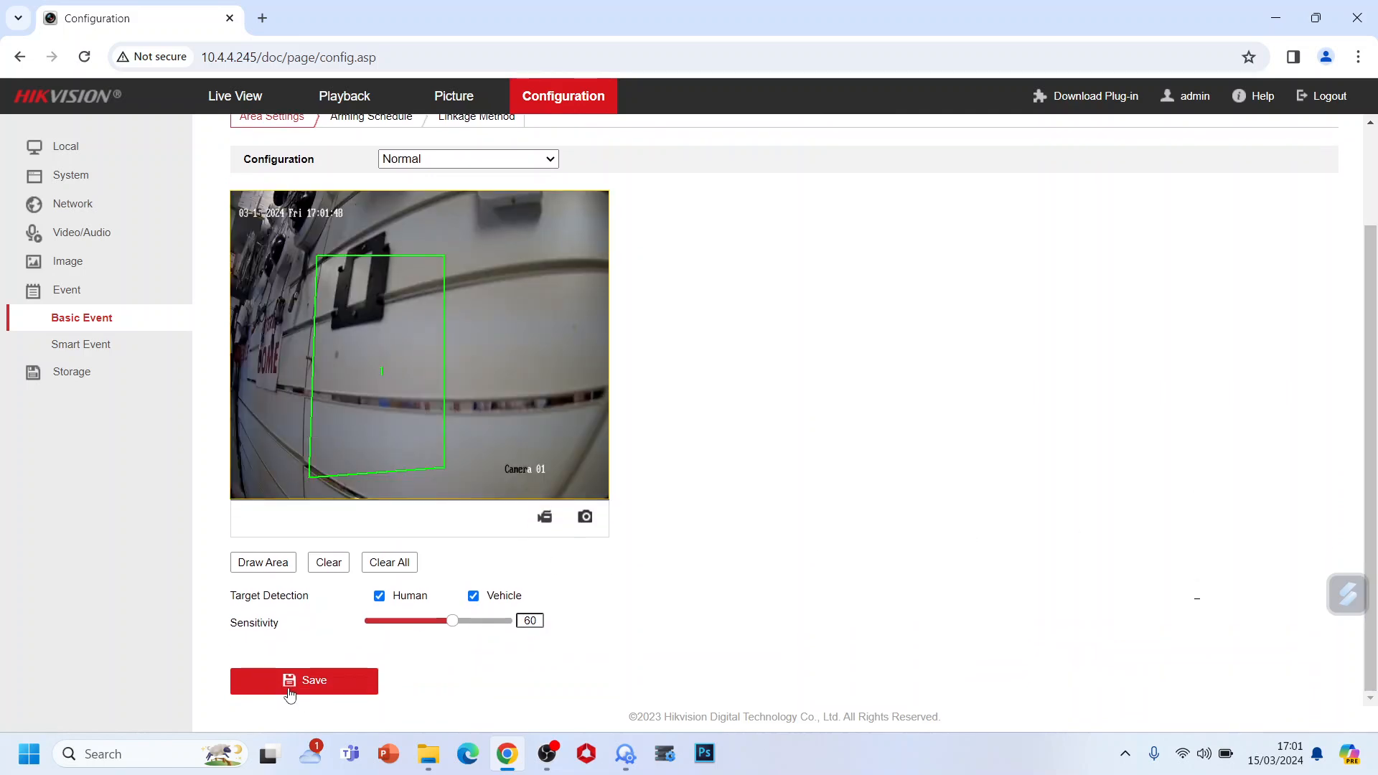
pyautogui.click(303, 681)
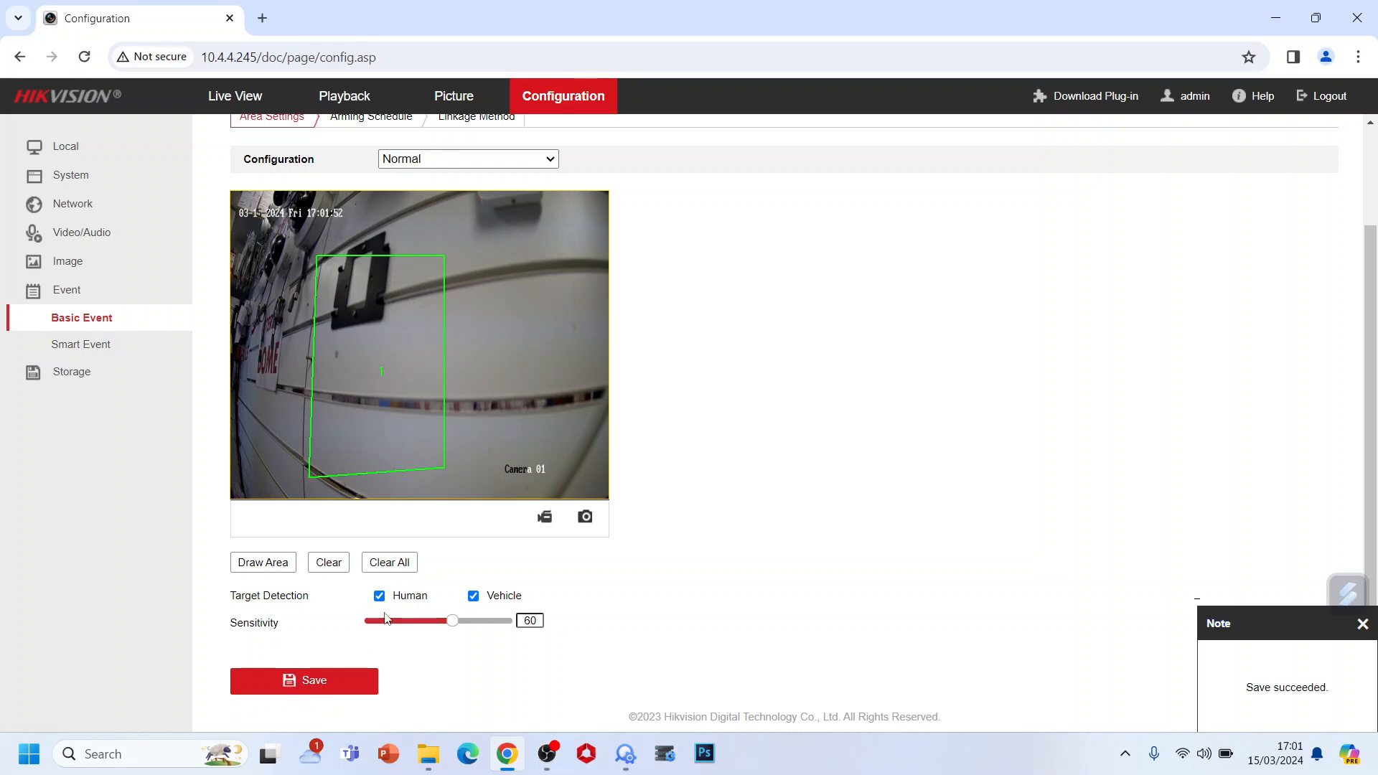
pyautogui.moveTo(451, 621); pyautogui.dragTo(477, 620)
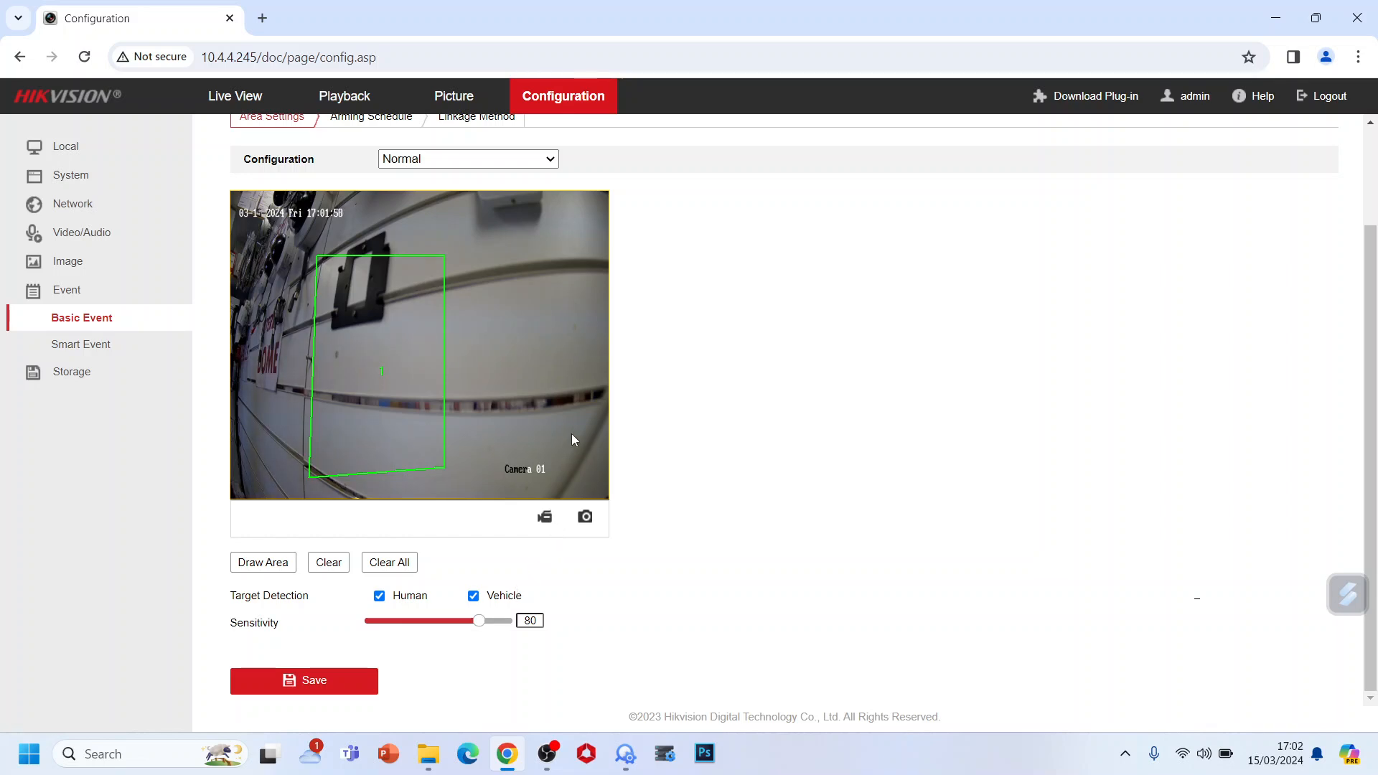
pyautogui.moveTo(527, 418)
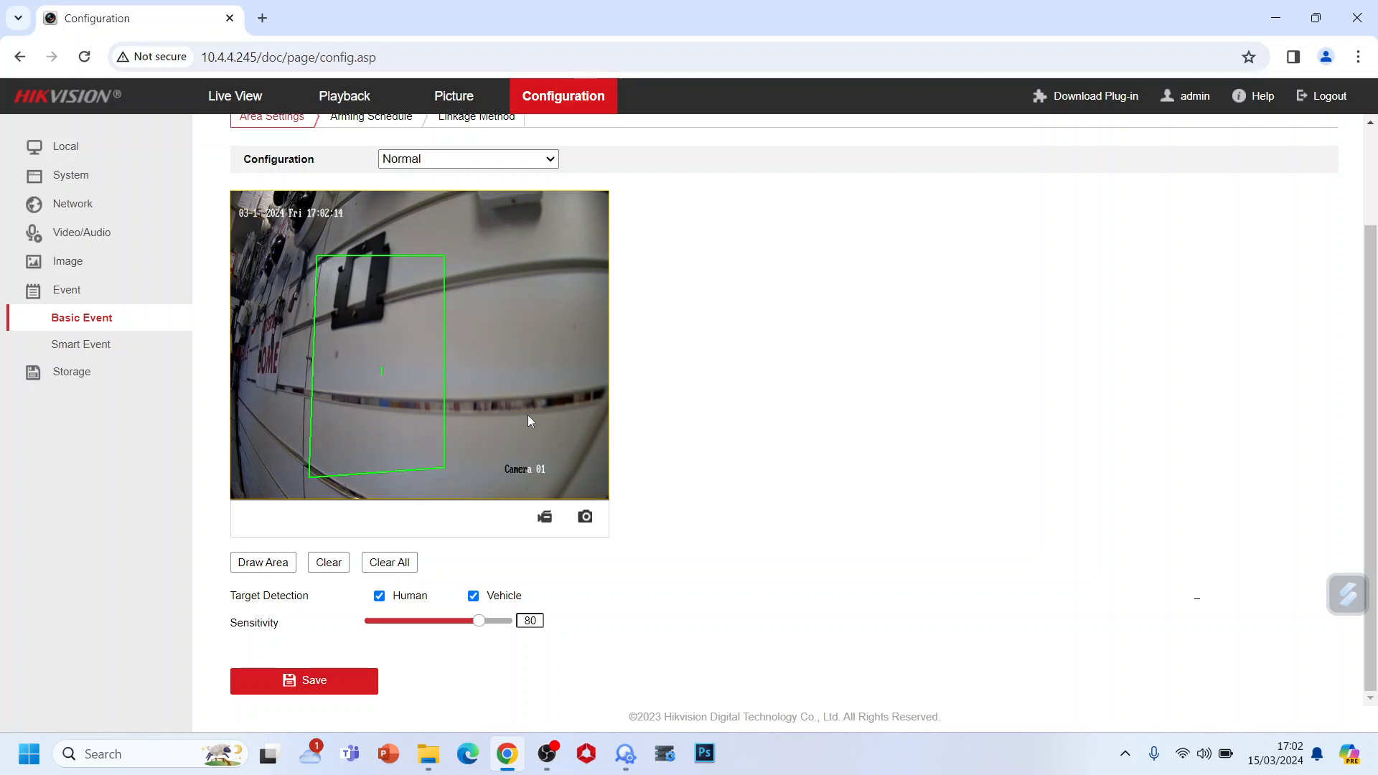
pyautogui.moveTo(547, 753)
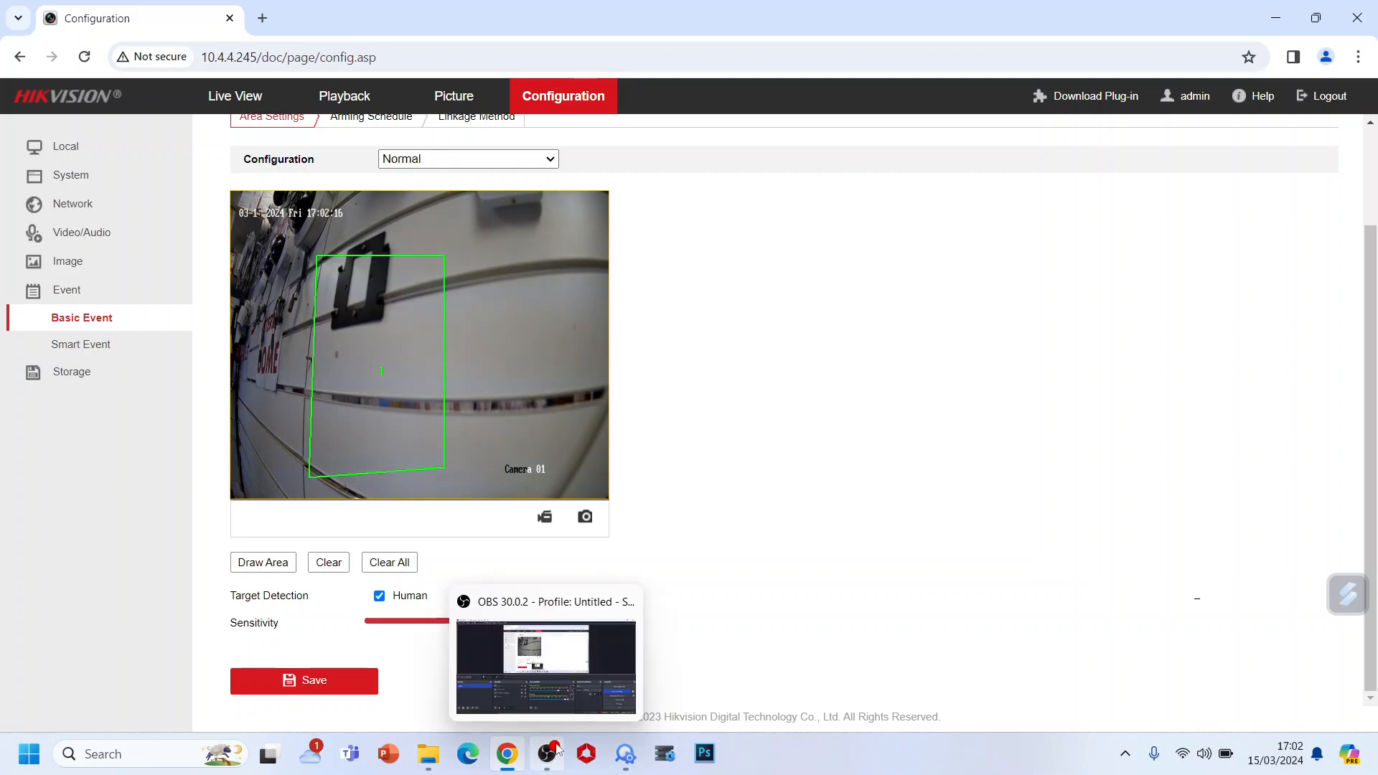
pyautogui.click(472, 596)
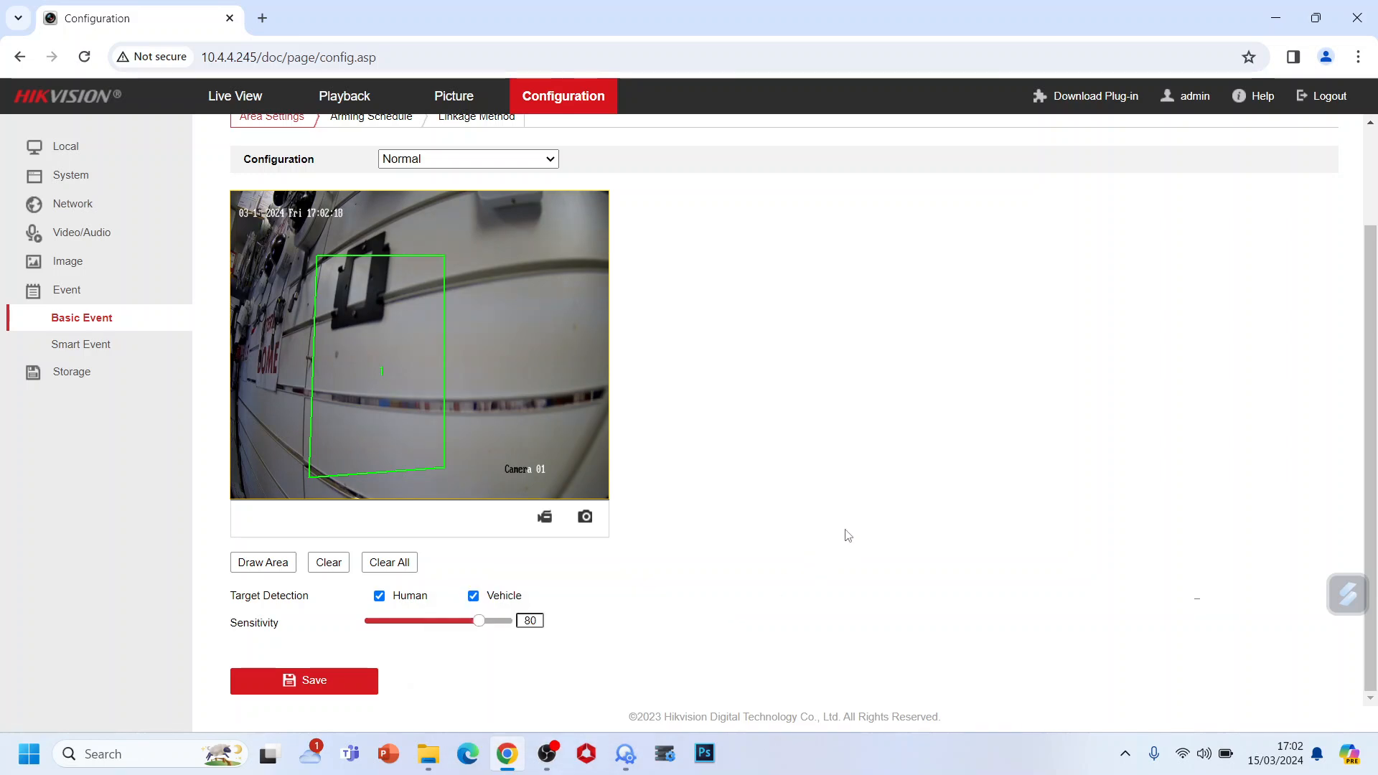